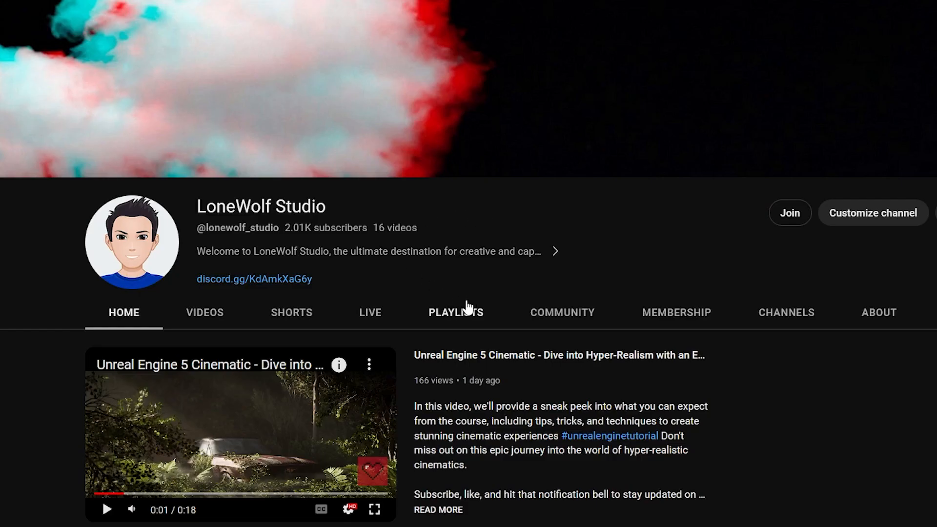
mouse_move(371, 379)
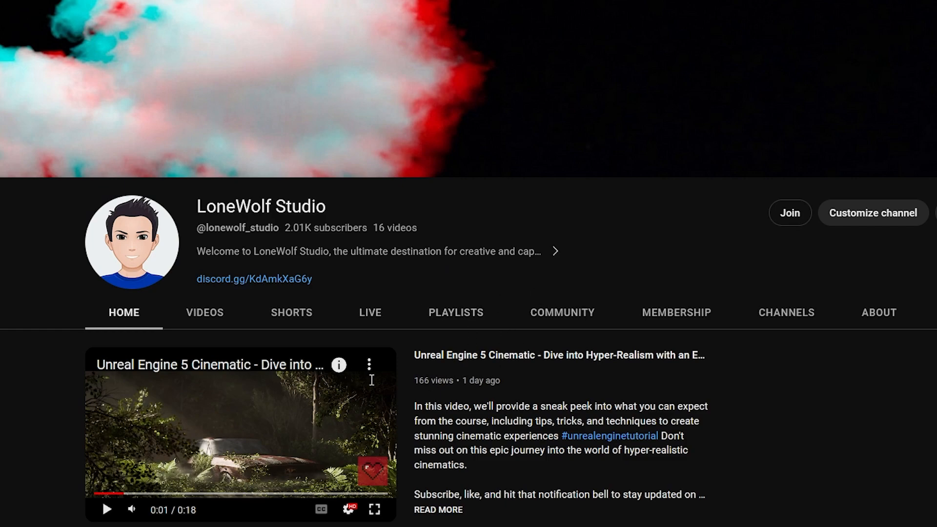
mouse_move(763, 245)
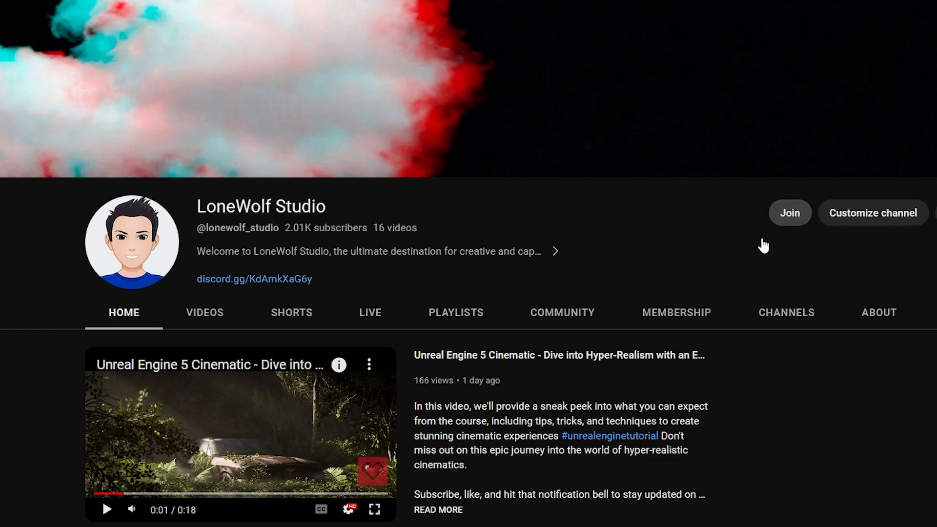
Bring up the LoneWolf Studio channel's membership tiers via Join.
click(790, 212)
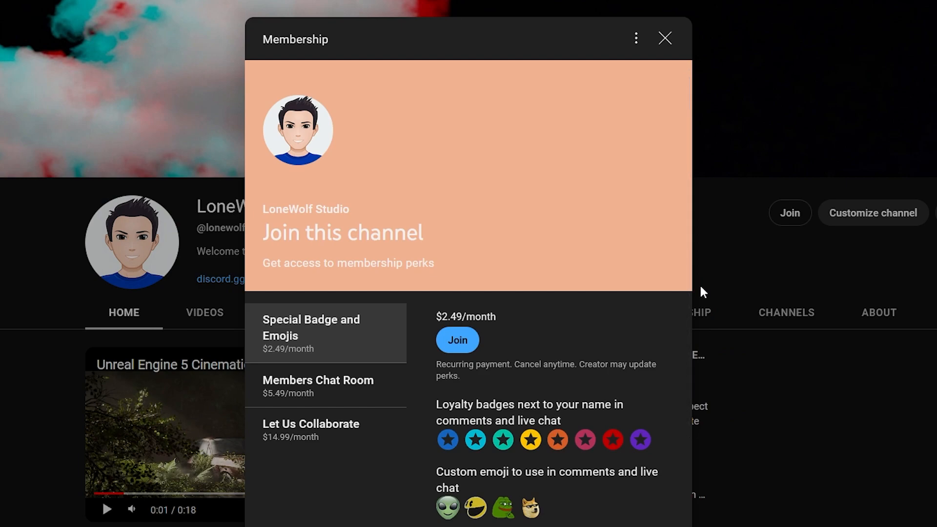
mouse_move(521, 383)
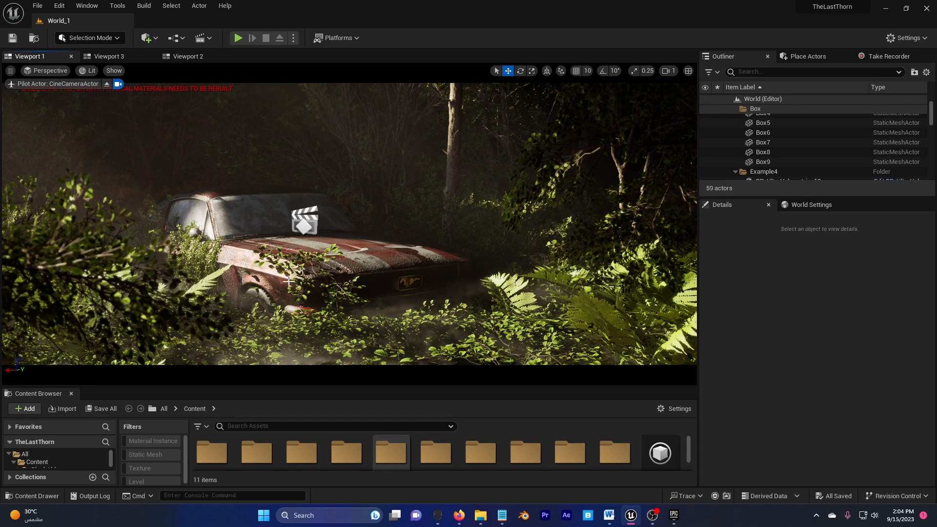
mouse_move(107, 57)
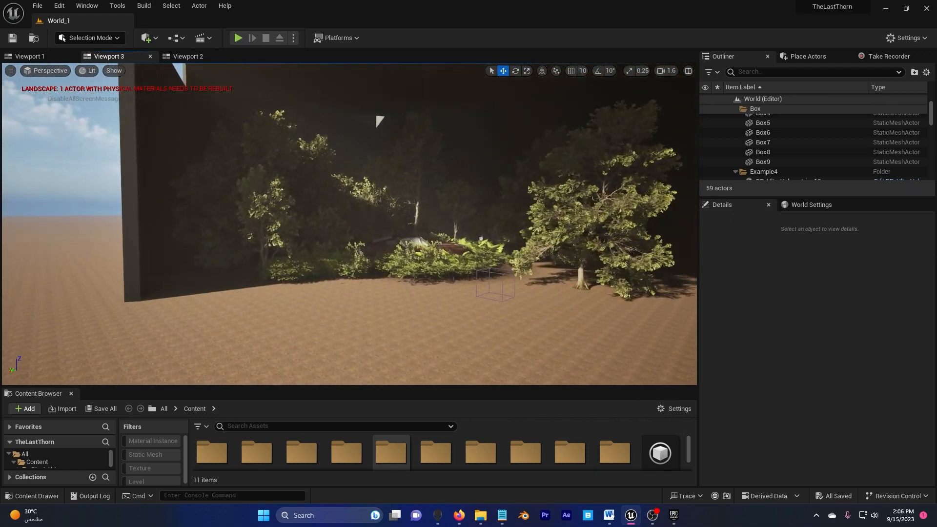
click(28, 57)
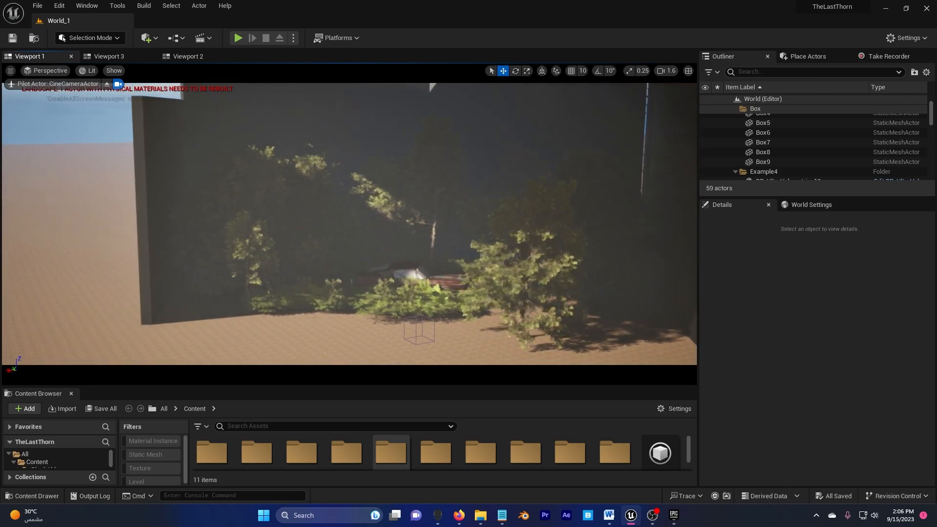
click(109, 56)
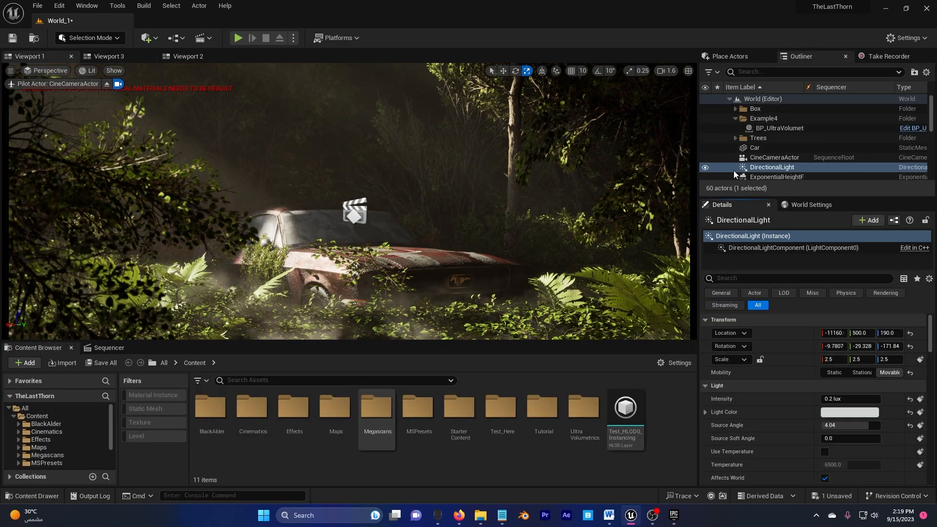
mouse_move(771, 167)
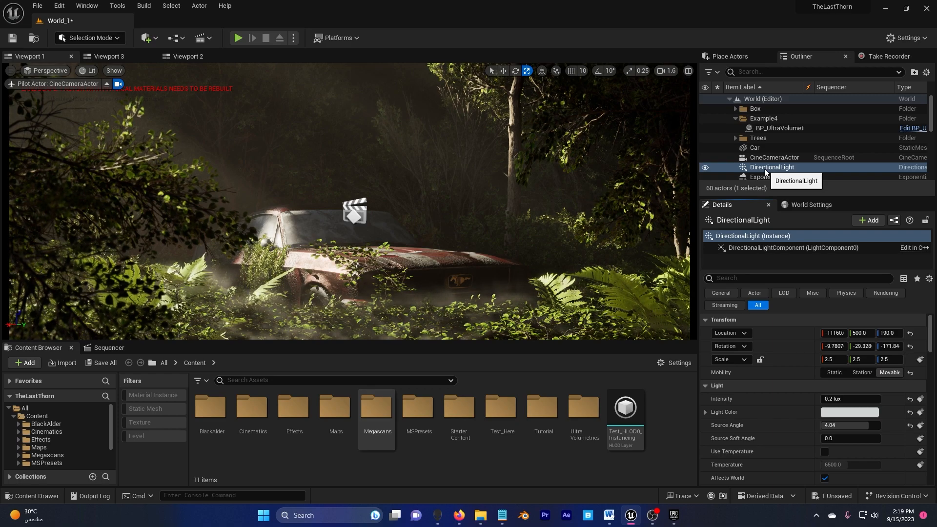
Enable light shaft occlusion on the directional light and enter a source angle of 0.32.
scroll(down, 3)
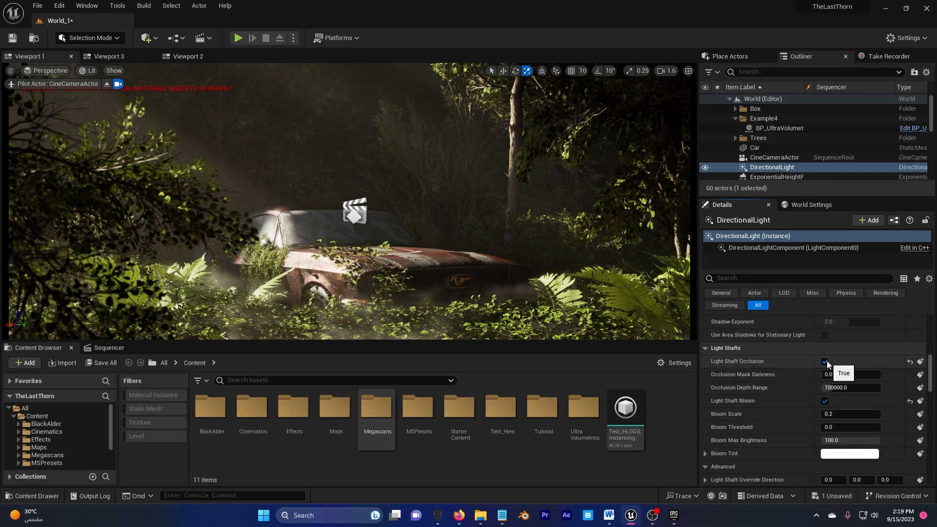
click(848, 374)
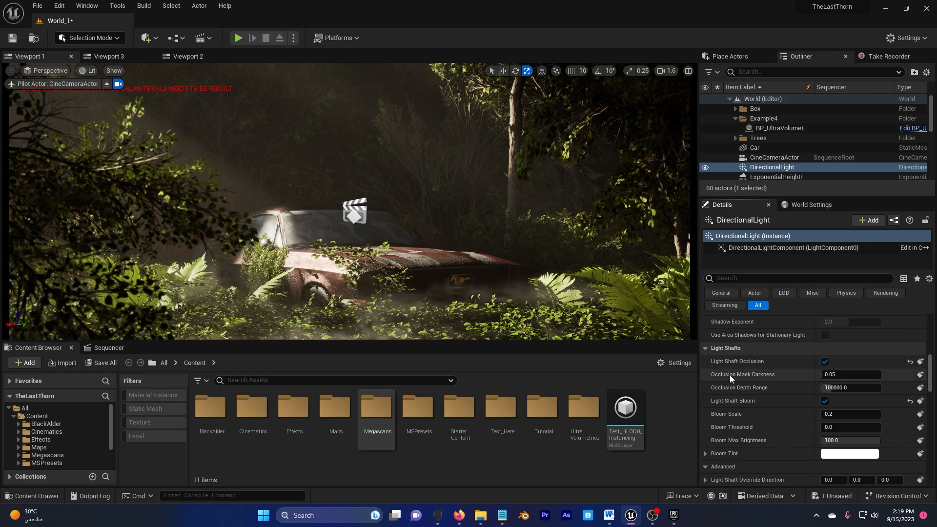
mouse_move(732, 401)
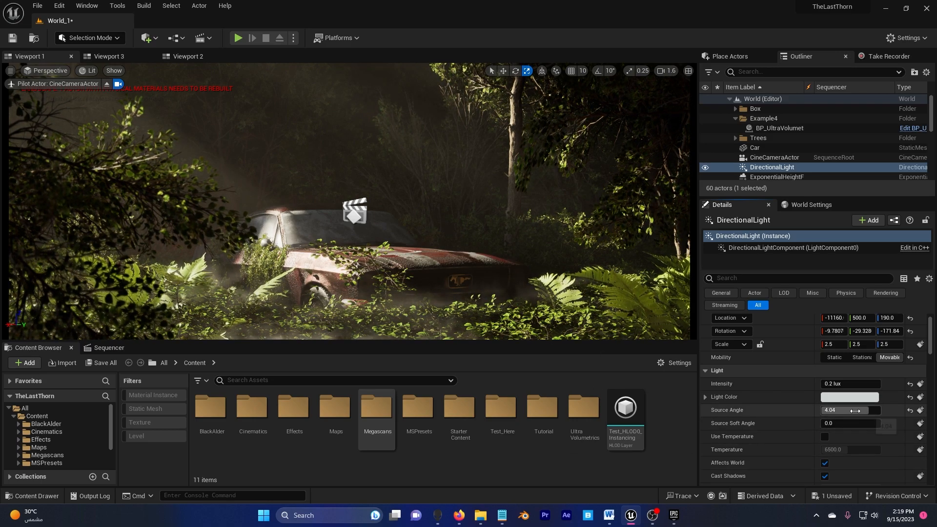
triple_click(849, 409)
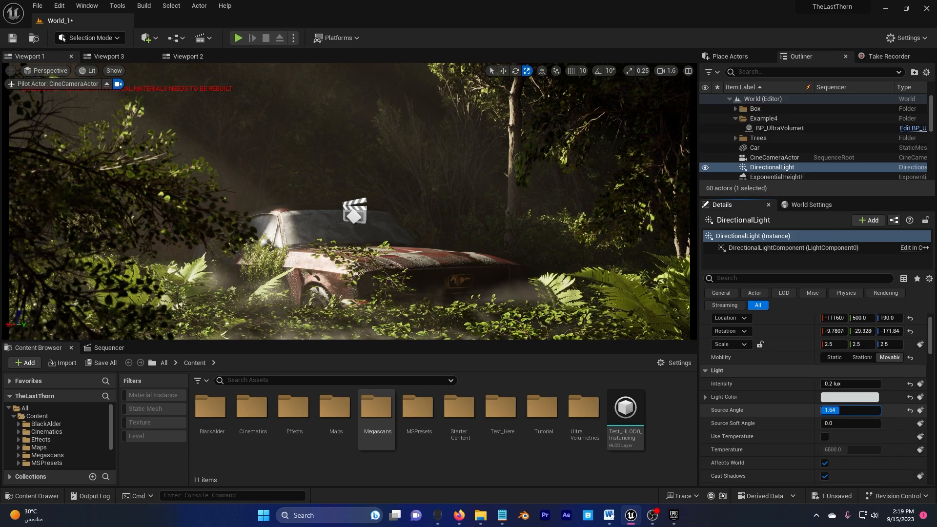
text(0.32)
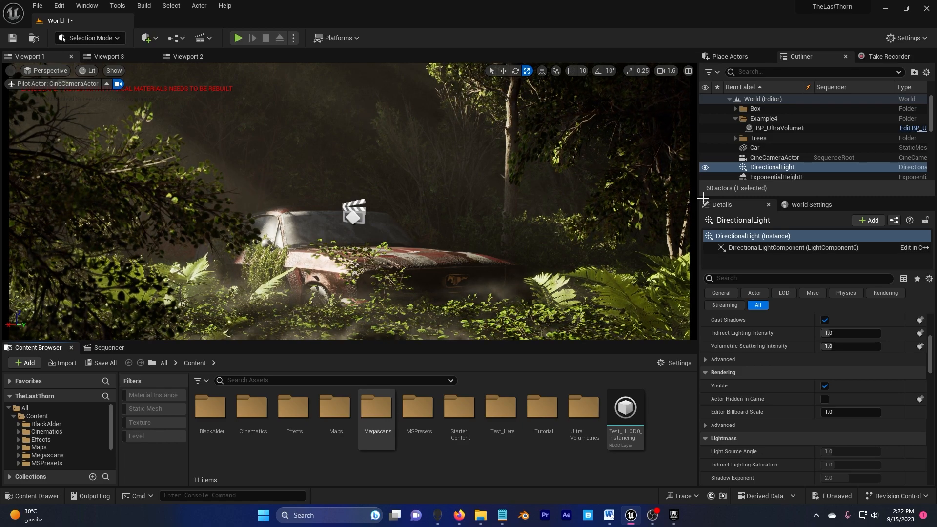
click(777, 165)
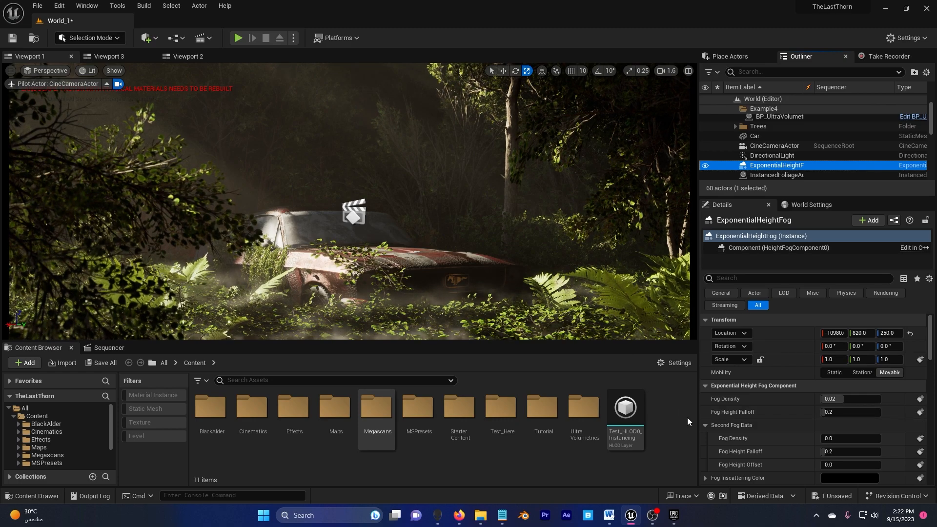
scroll(down, 3)
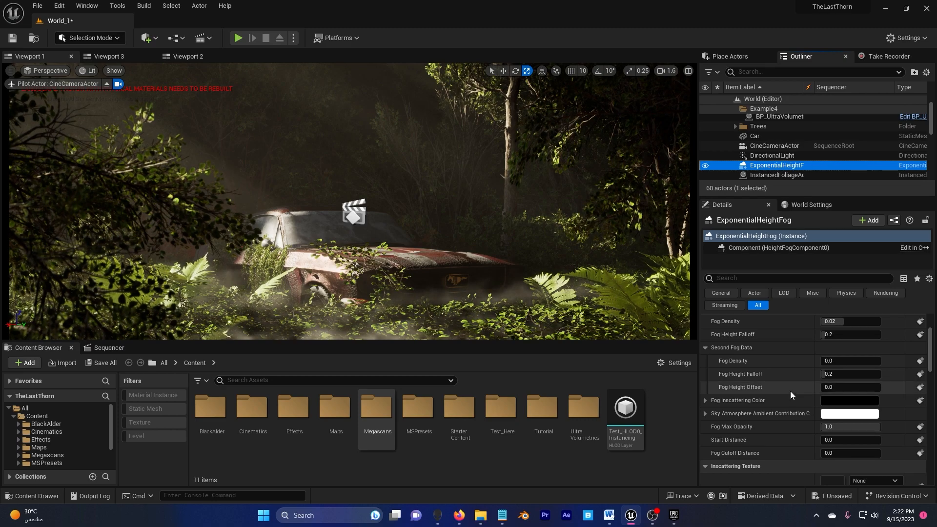
scroll(down, 3)
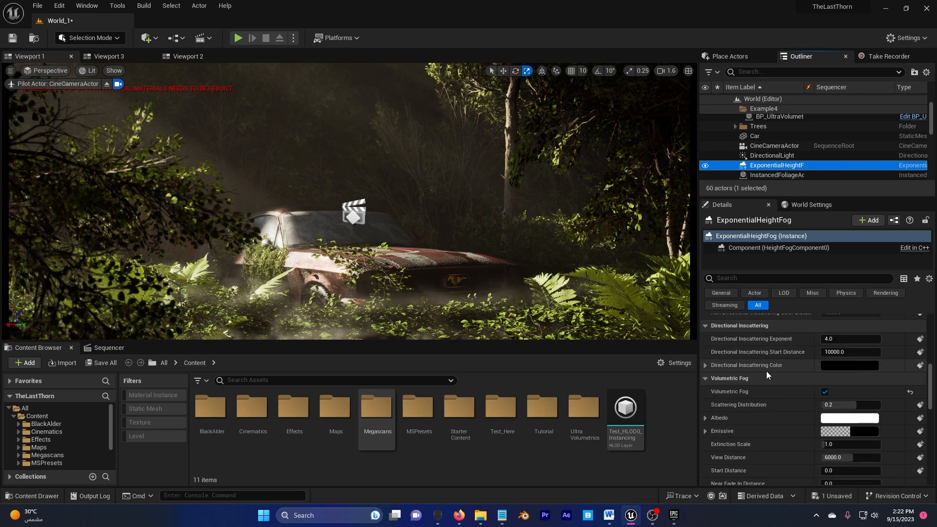
mouse_move(729, 390)
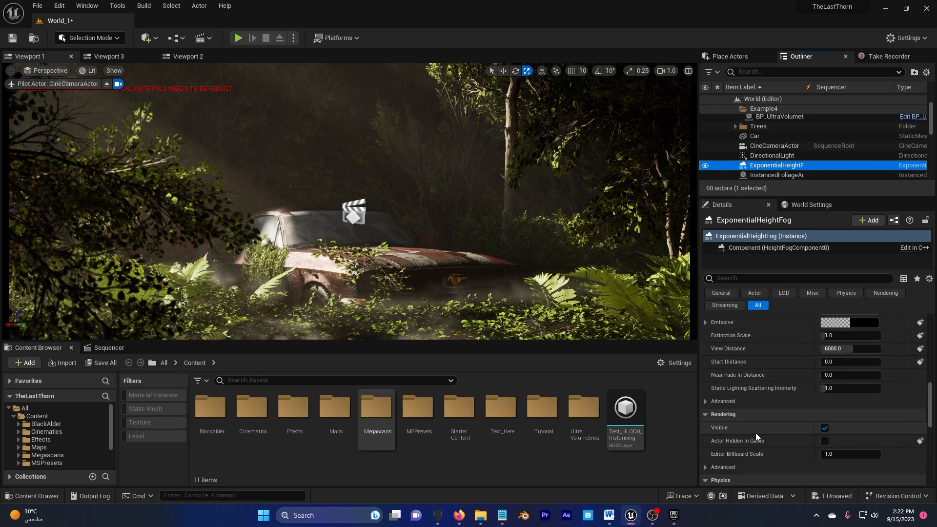
scroll(down, 3)
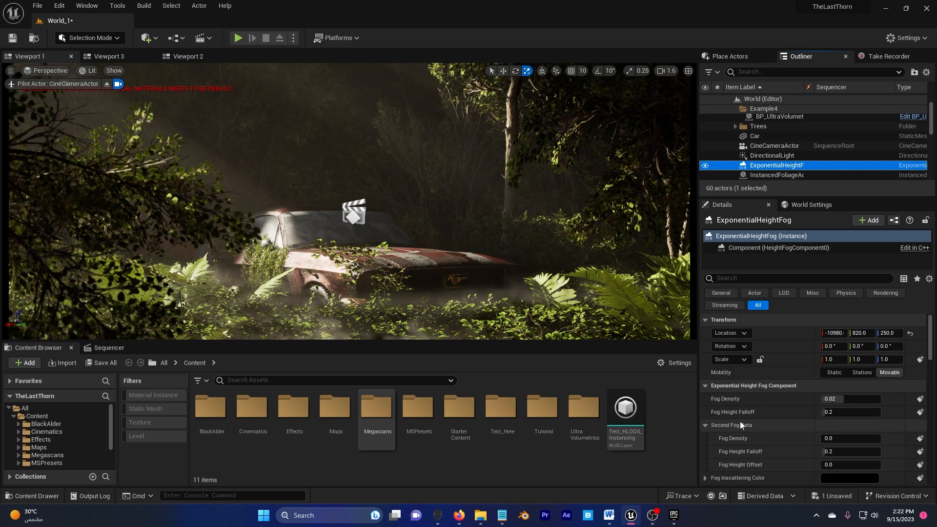
click(773, 155)
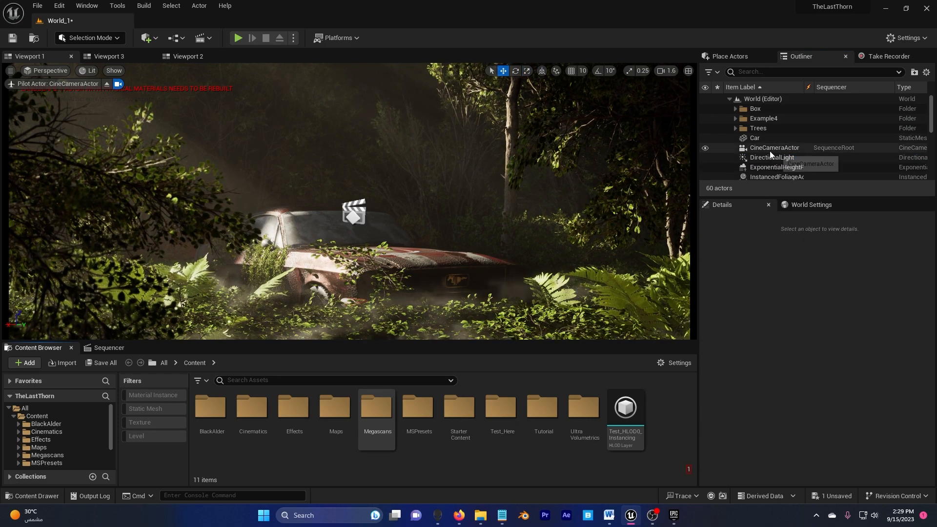
mouse_move(773, 167)
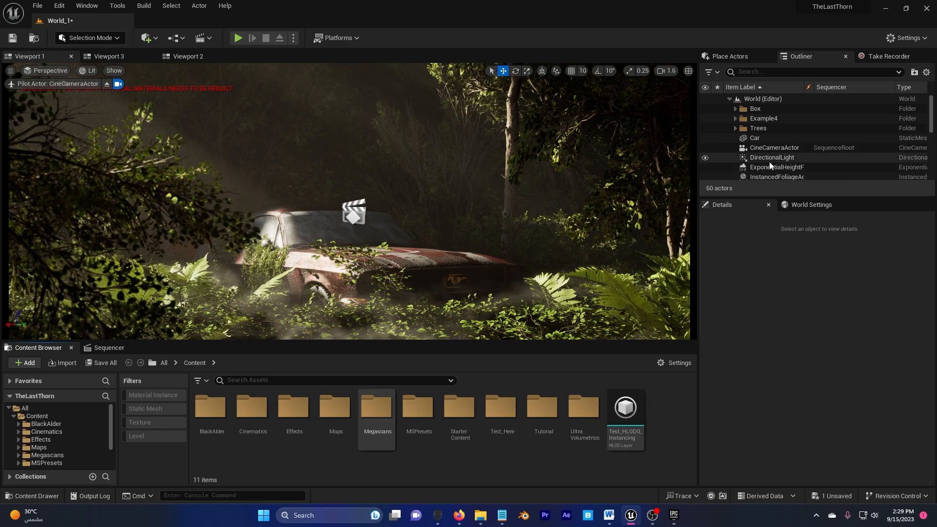
mouse_move(774, 157)
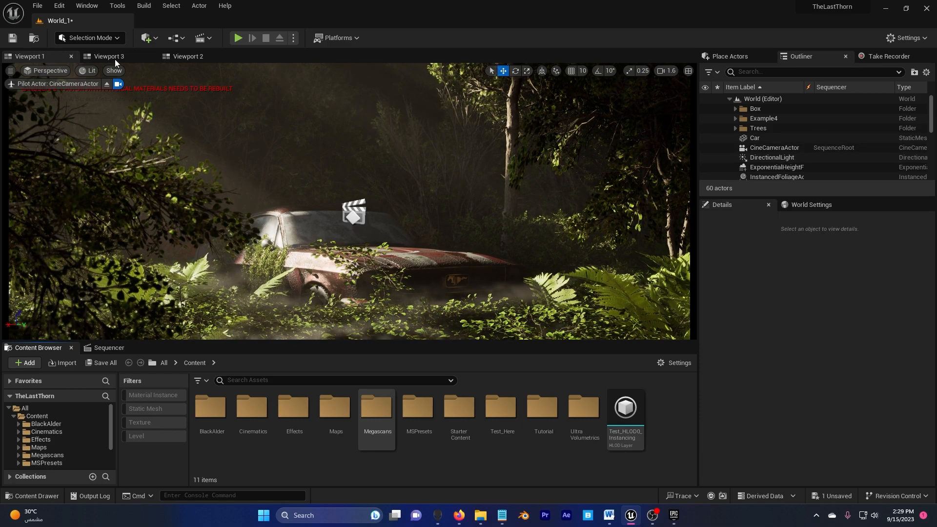
Compare the wall panel in the outside and camera views, then select the Box9 panel.
click(107, 56)
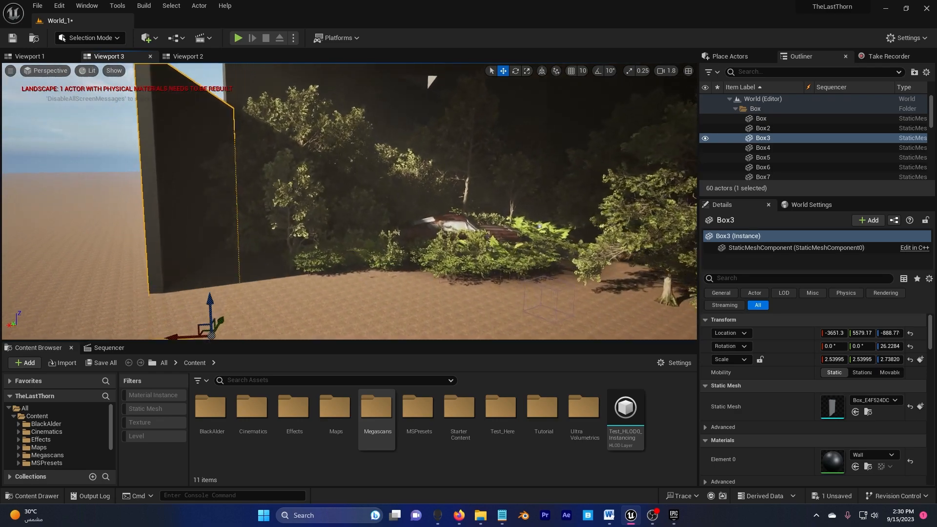
click(29, 57)
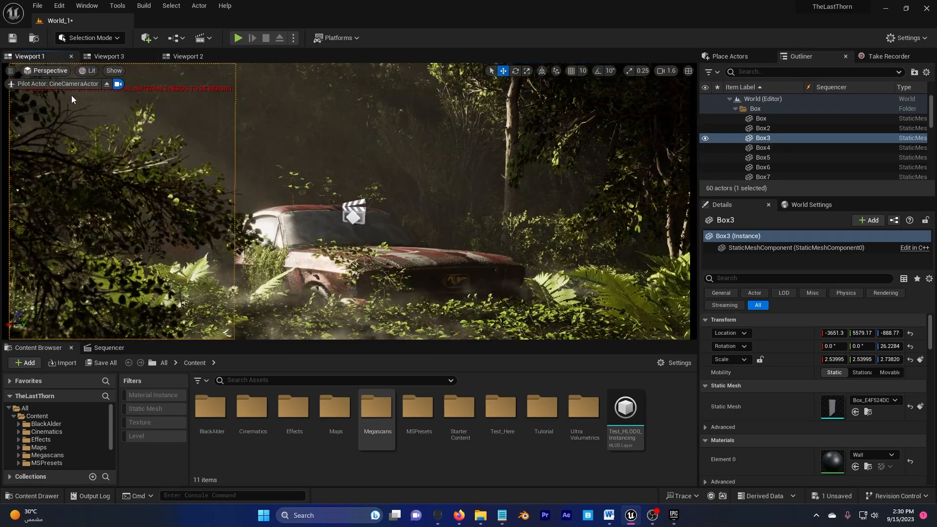
click(109, 55)
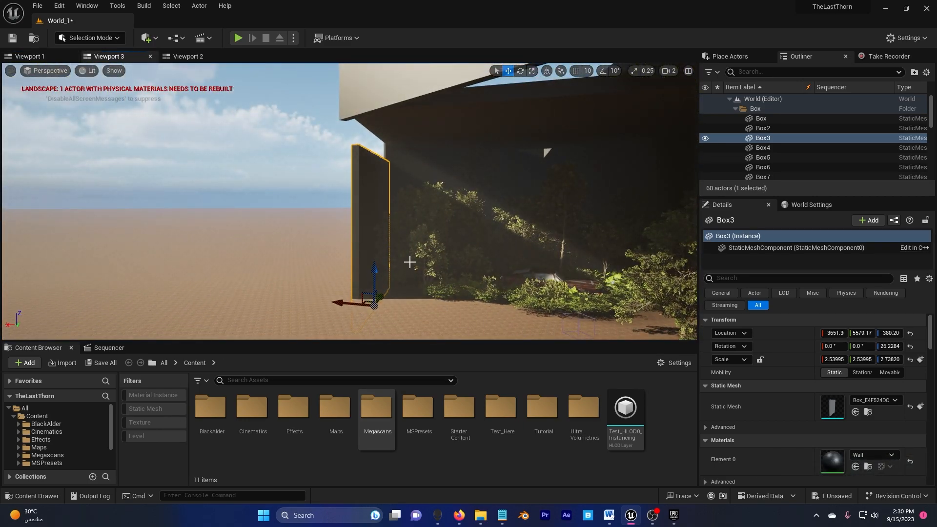
mouse_move(539, 241)
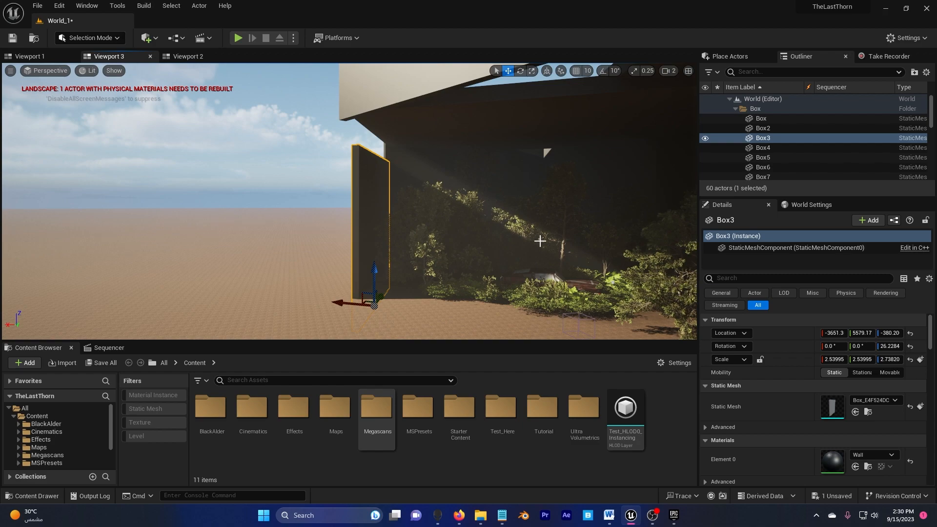
click(762, 161)
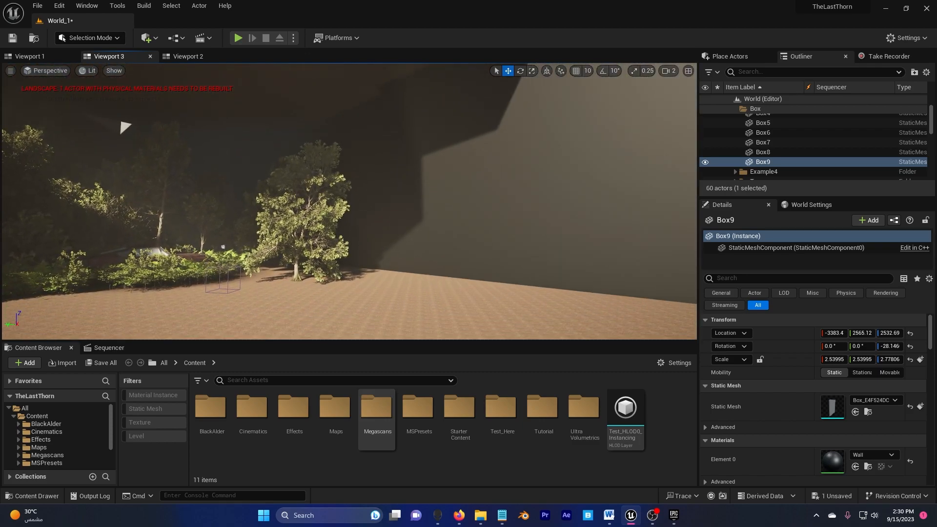
click(776, 147)
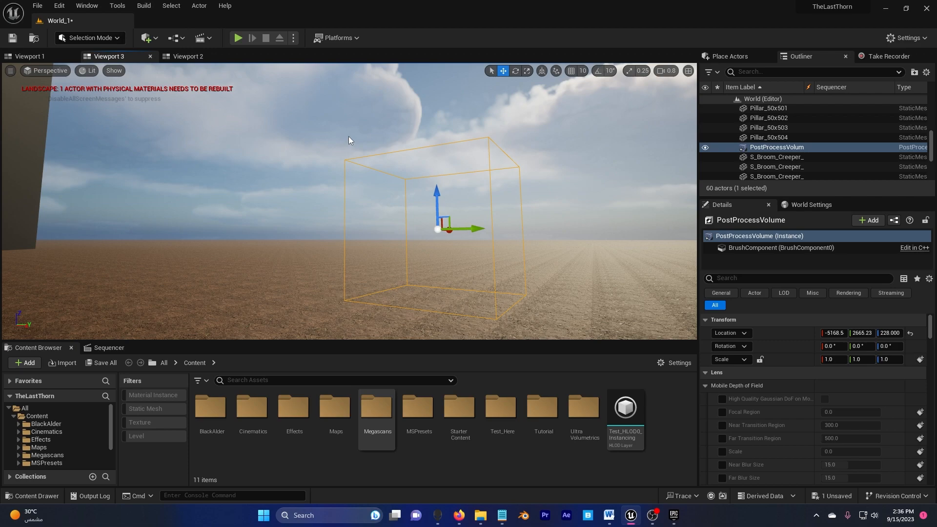
Reset the post-process exposure compensation to 1.0 and metering mode to Auto Exposure Histogram.
click(30, 56)
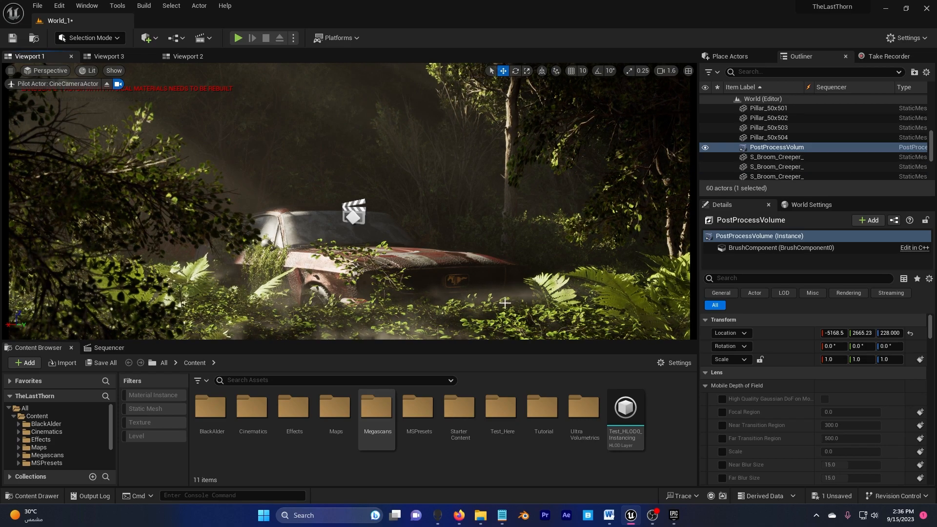
scroll(down, 3)
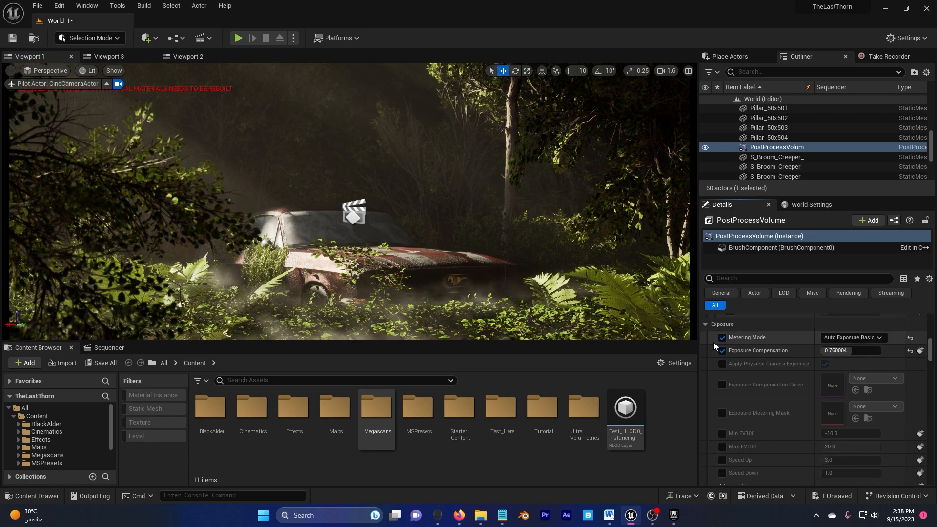
click(721, 337)
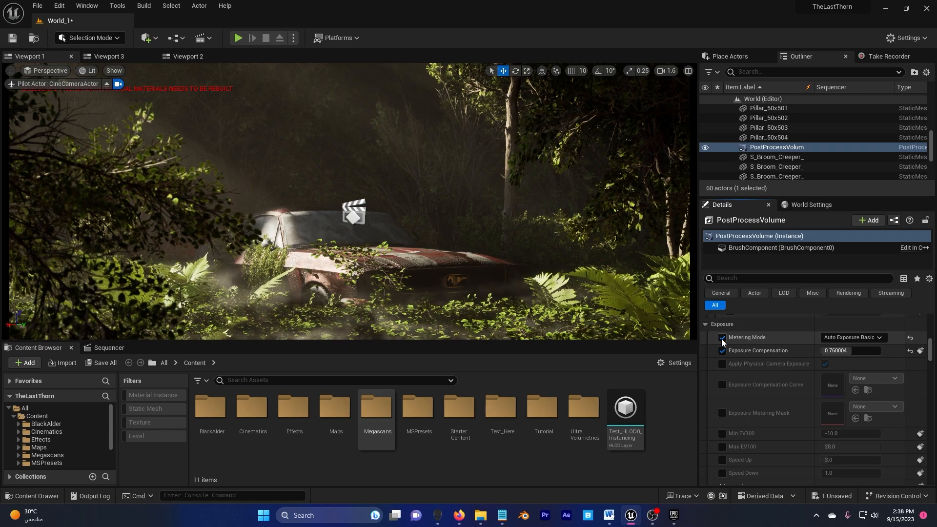
click(851, 336)
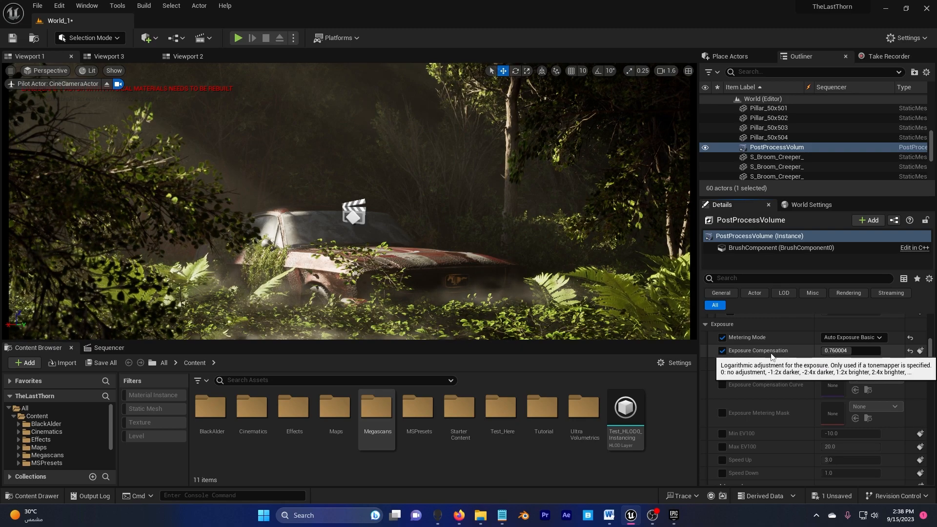
click(848, 351)
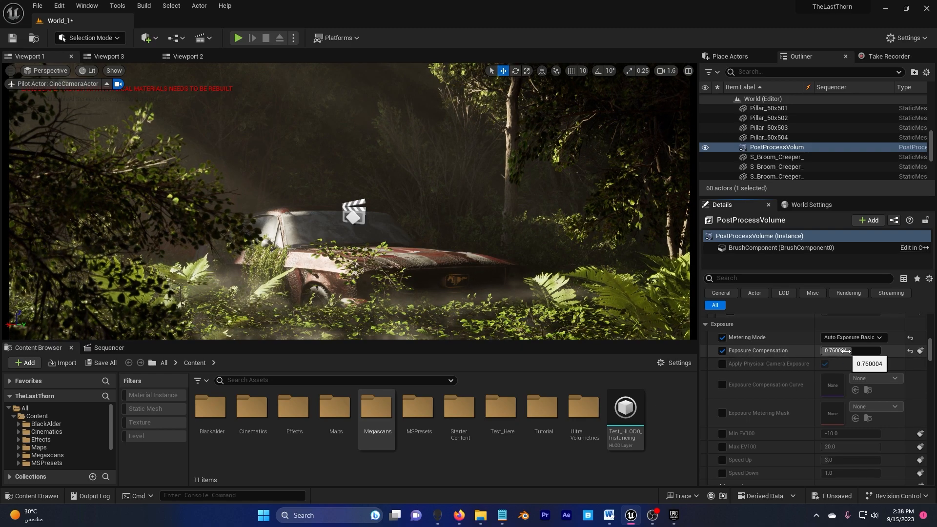
click(909, 350)
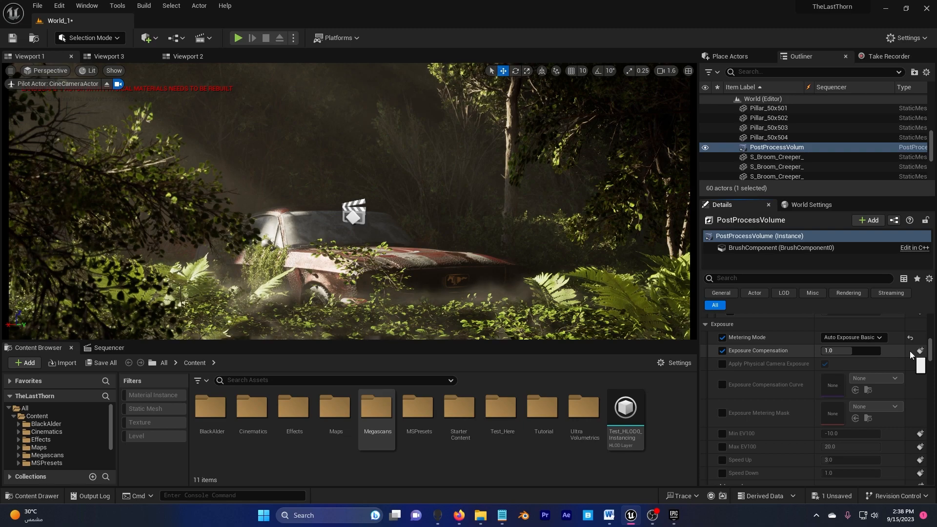
click(855, 337)
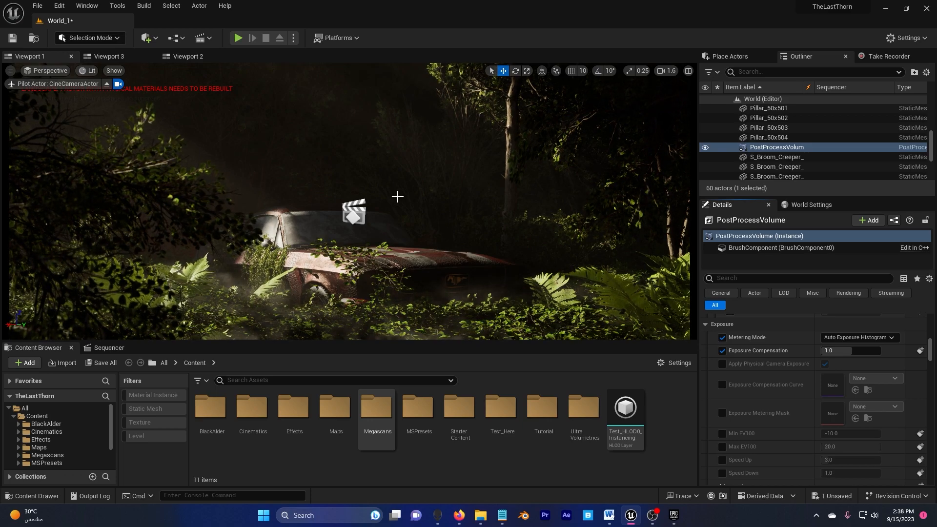
scroll(down, 3)
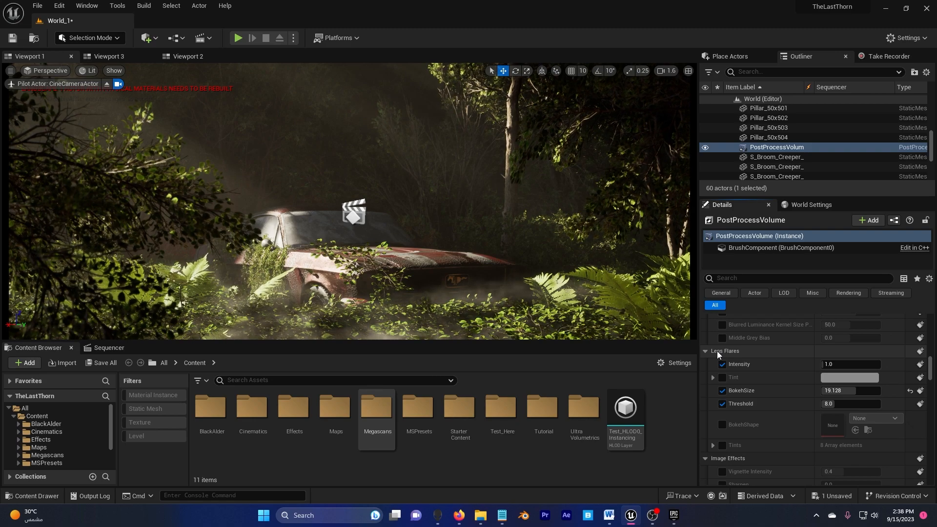
Set the post-process lens flare intensity to 1.0 so flares show in the second viewport.
click(188, 57)
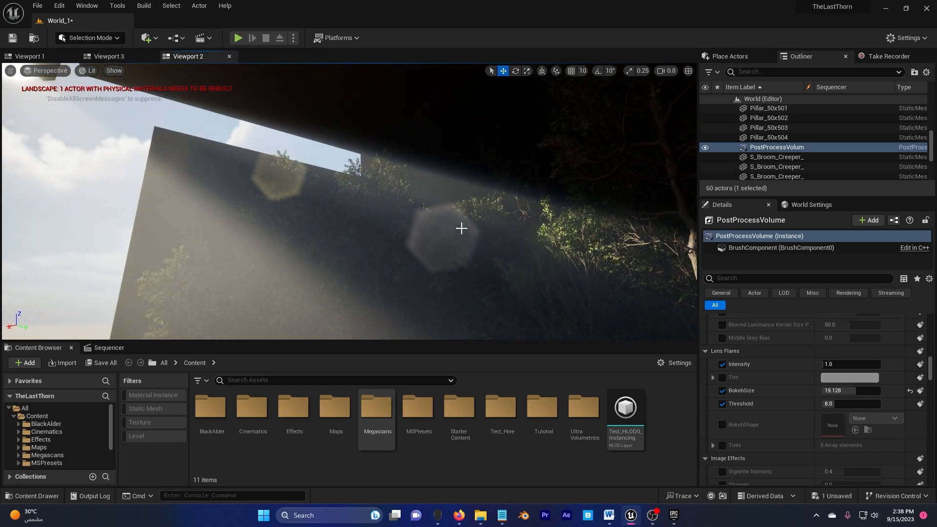
mouse_move(235, 188)
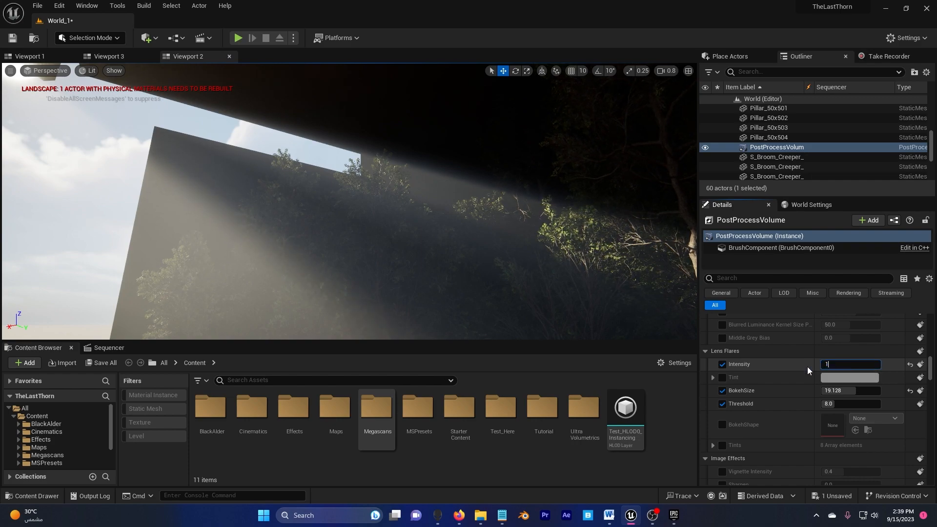
key(Return)
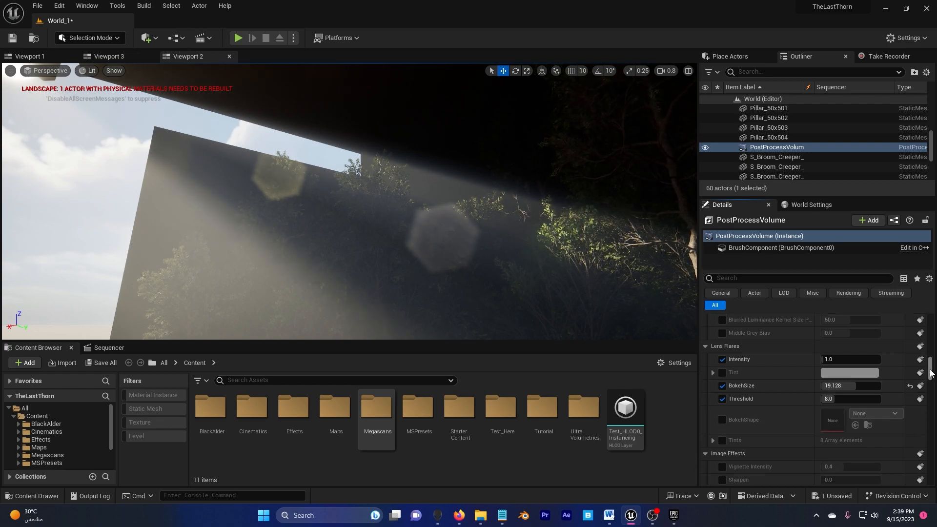
Override the post-process global illumination method with Lumen.
scroll(down, 3)
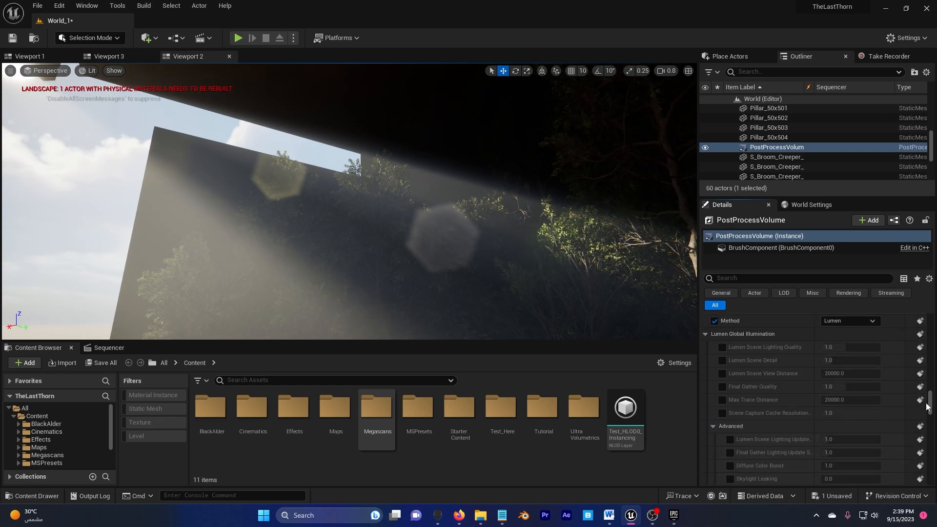
scroll(up, 3)
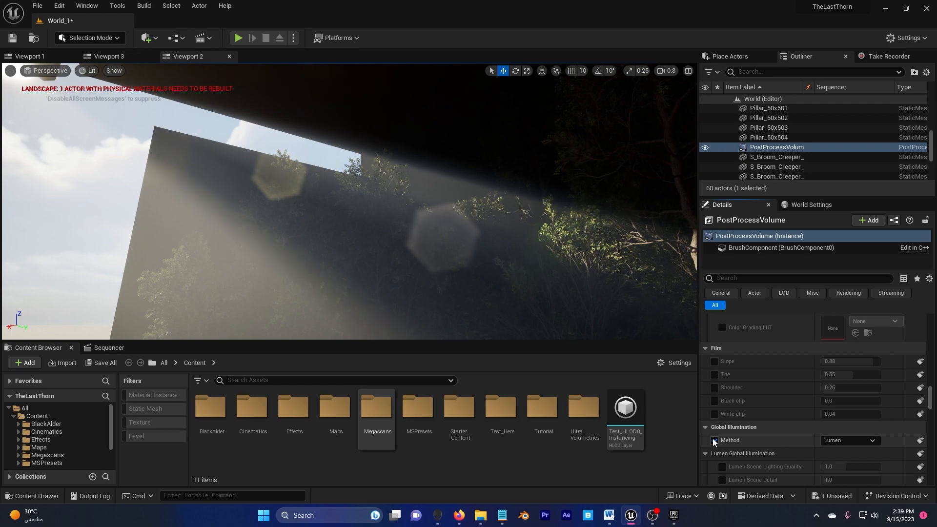
click(715, 440)
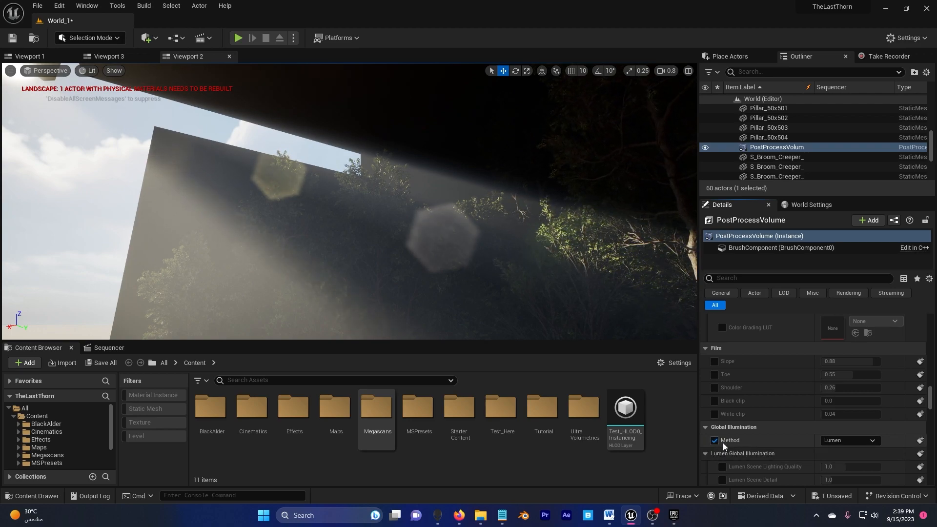
click(848, 440)
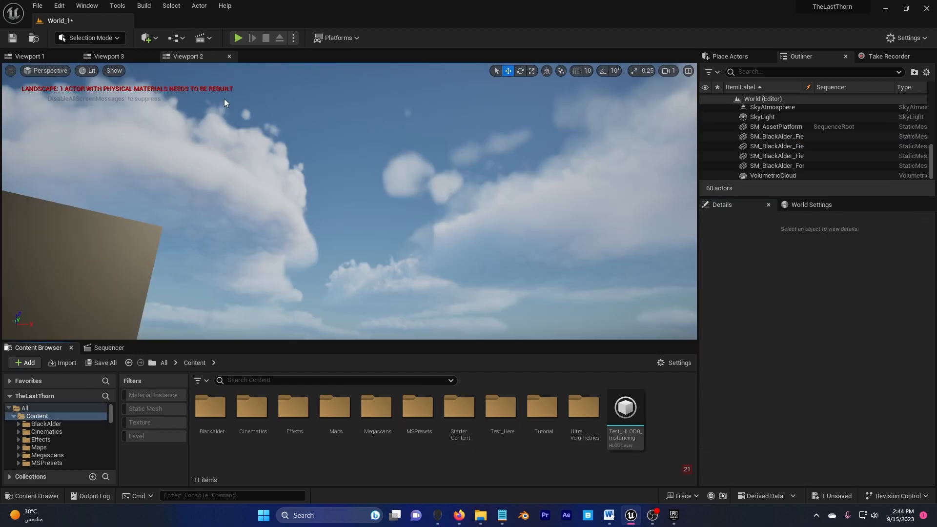
mouse_move(283, 185)
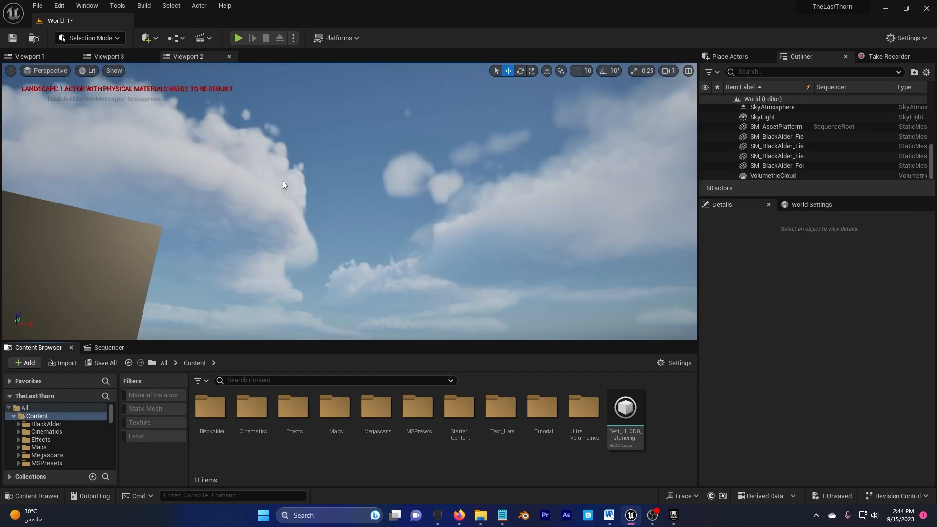
mouse_move(804, 31)
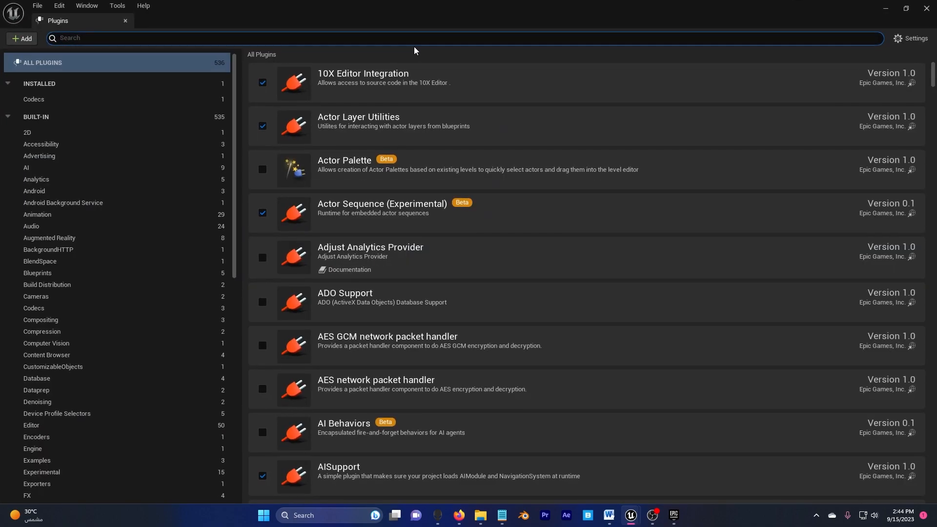
text(volu)
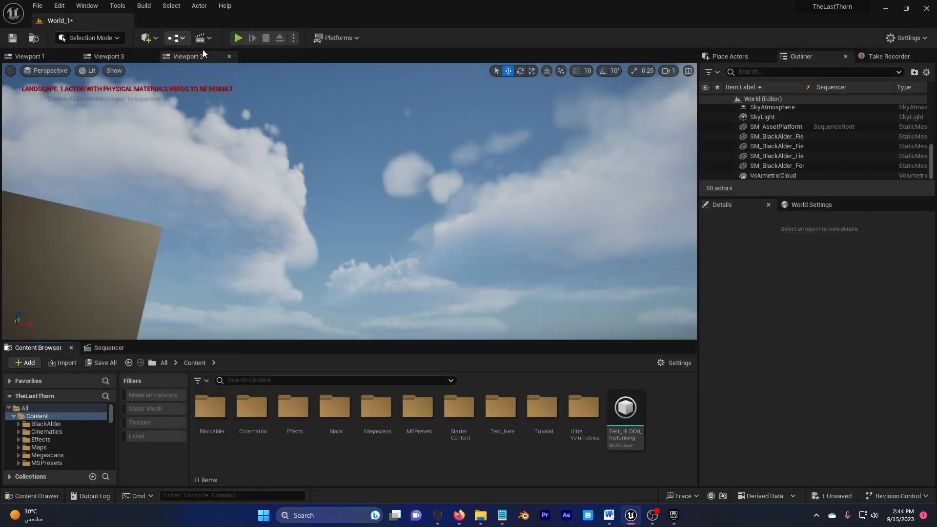
mouse_move(146, 38)
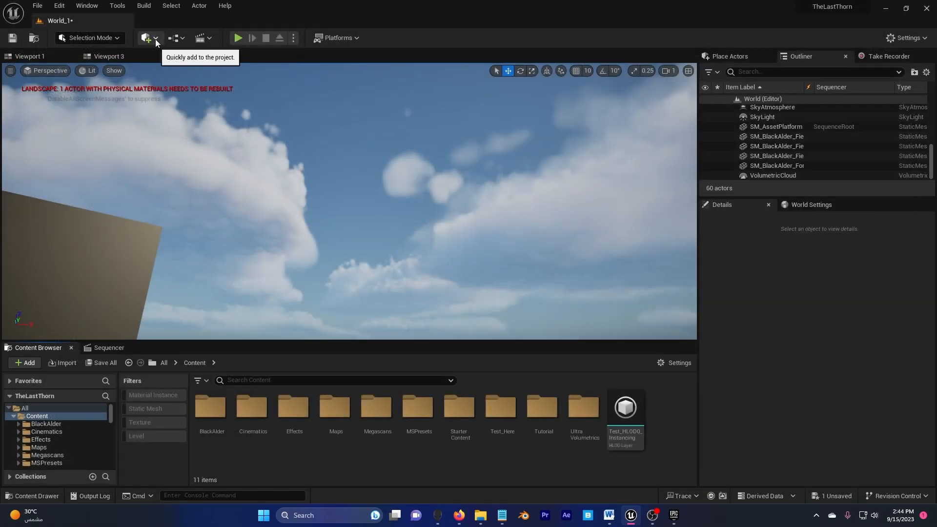
click(146, 38)
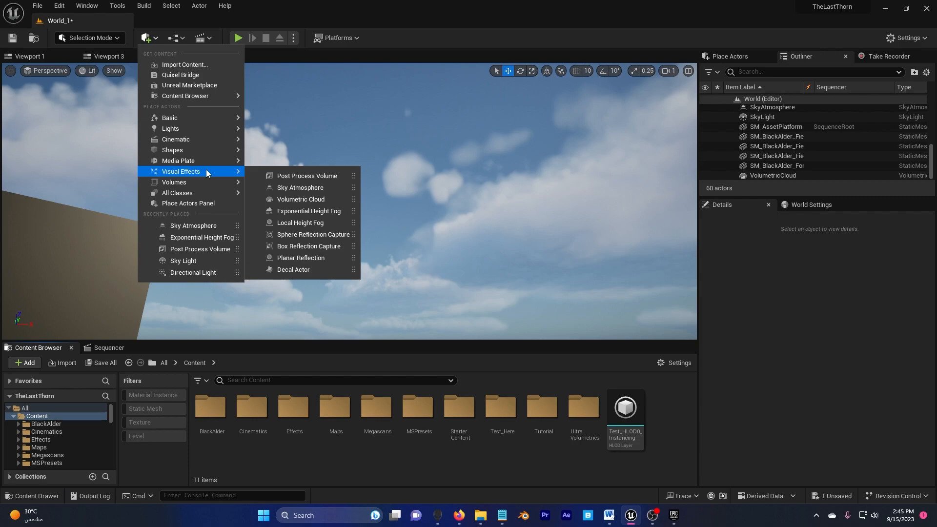
mouse_move(431, 238)
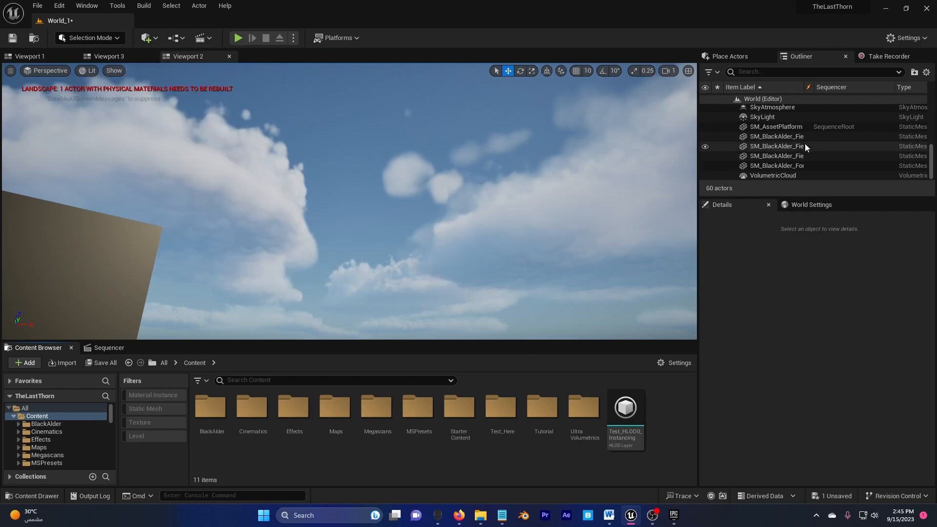
Select the VolumetricCloud actor and browse into the Volumetrics plugin's Sky materials.
click(773, 175)
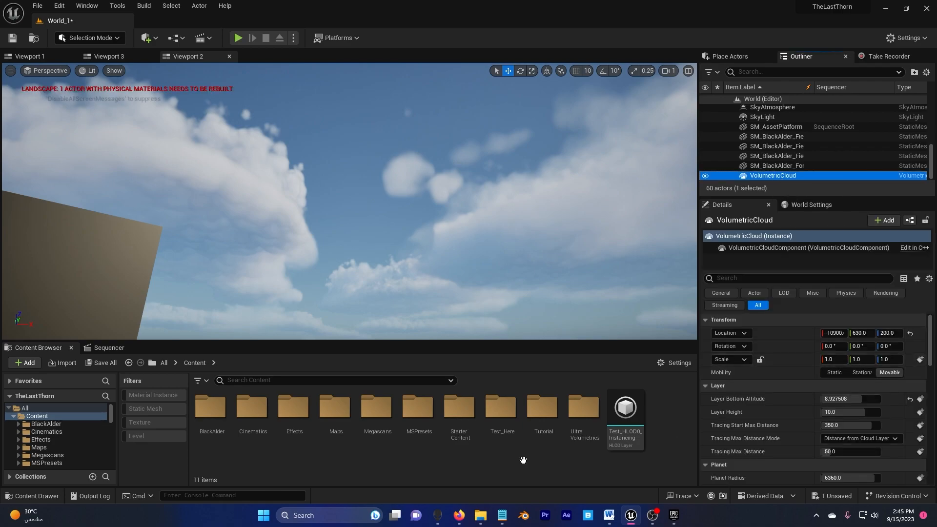
click(163, 363)
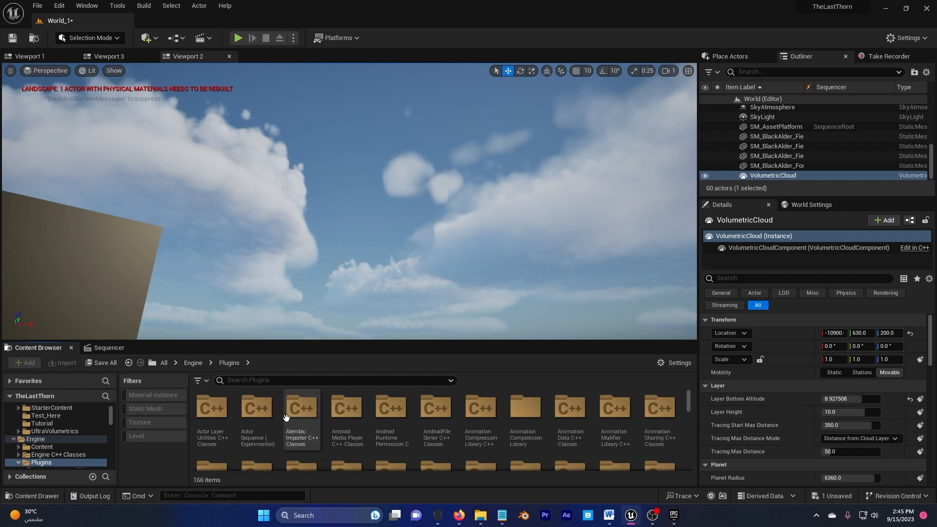
scroll(down, 3)
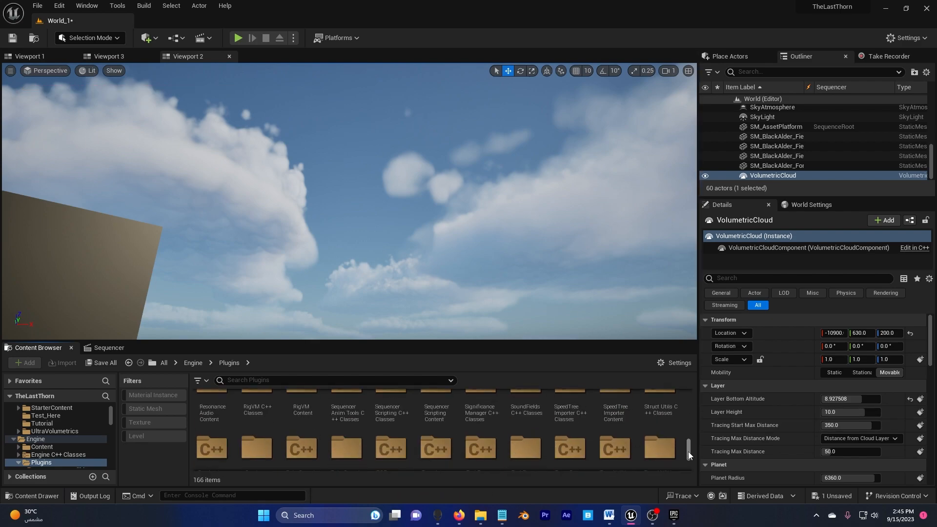
scroll(down, 3)
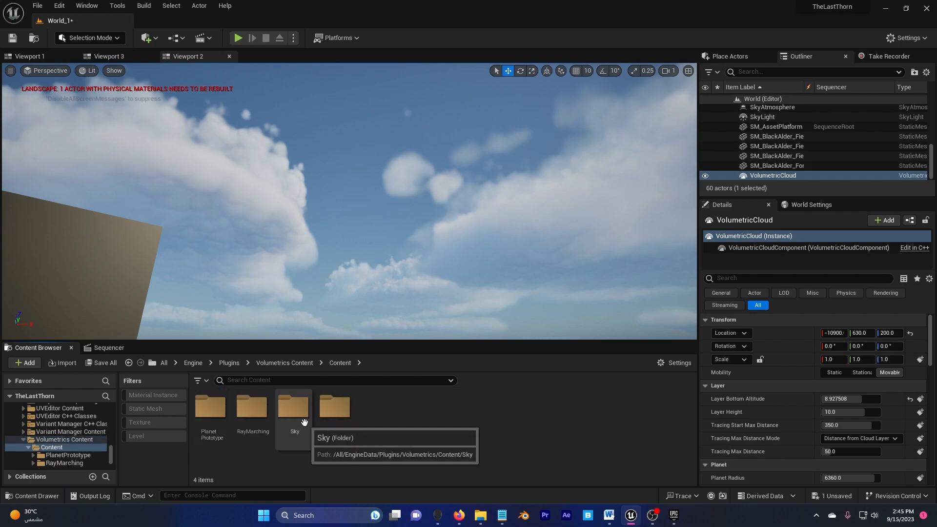
double_click(294, 406)
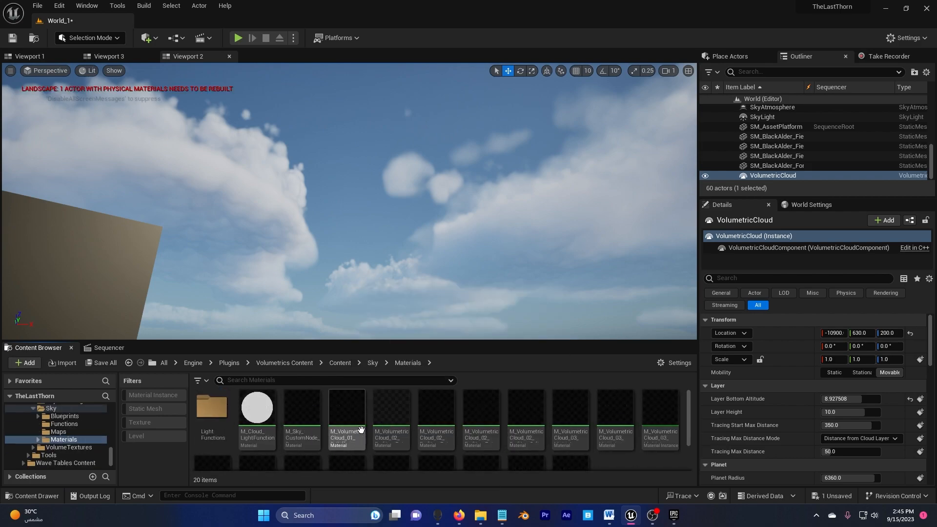
Assign M_VolumetricCloud_02_Profiles_PaintClouds as the cloud material.
scroll(down, 3)
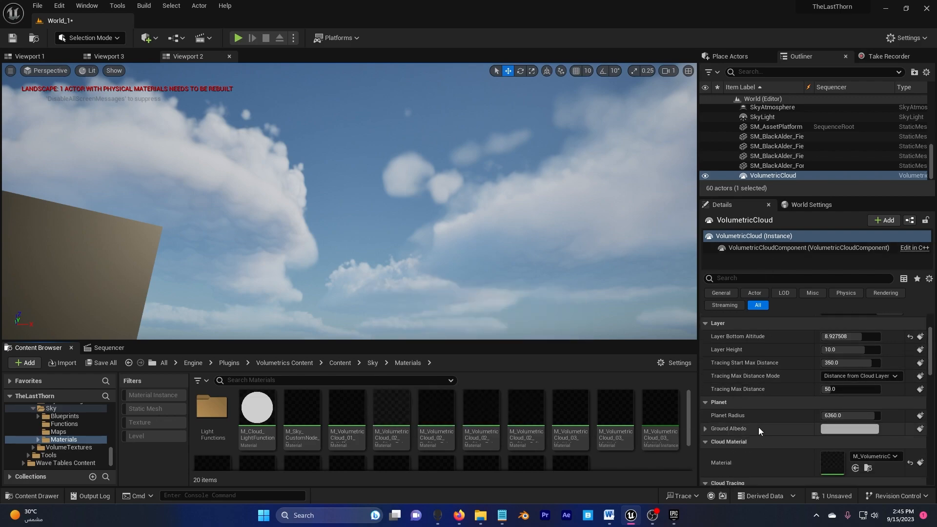
scroll(down, 3)
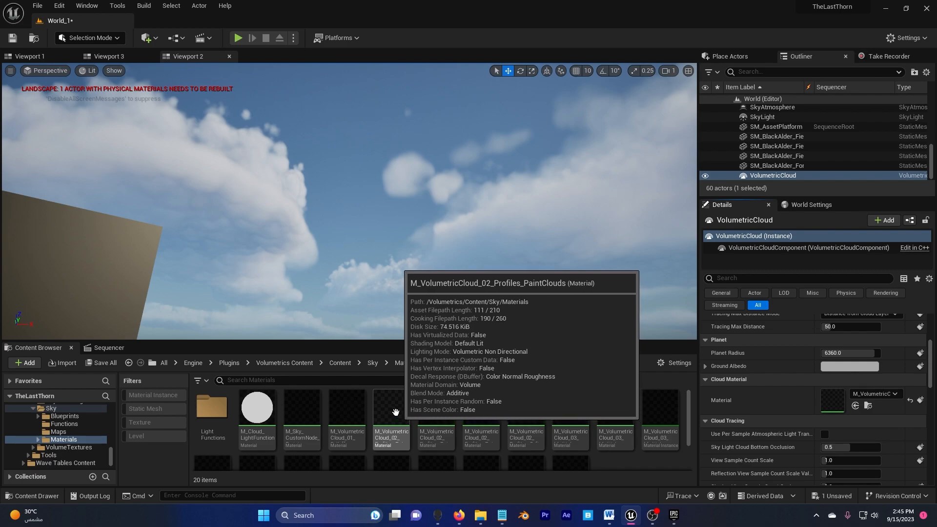
click(390, 409)
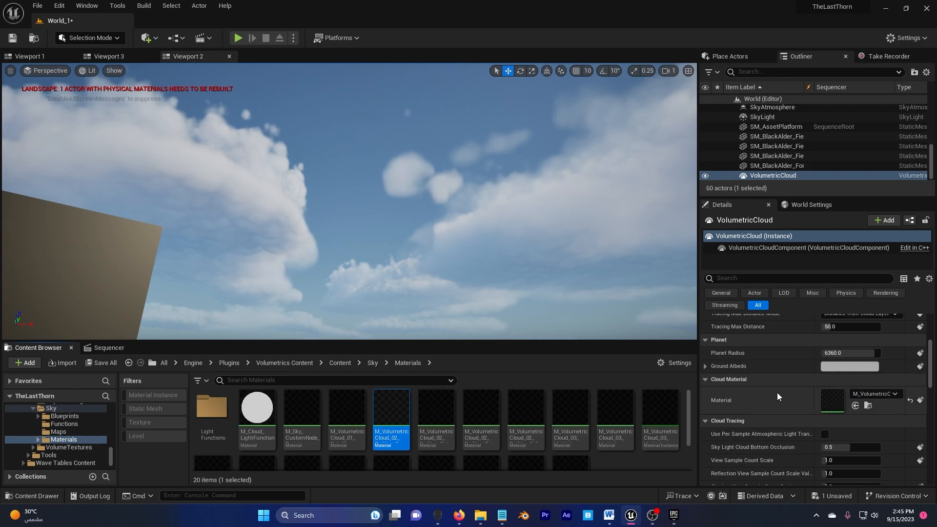
scroll(up, 3)
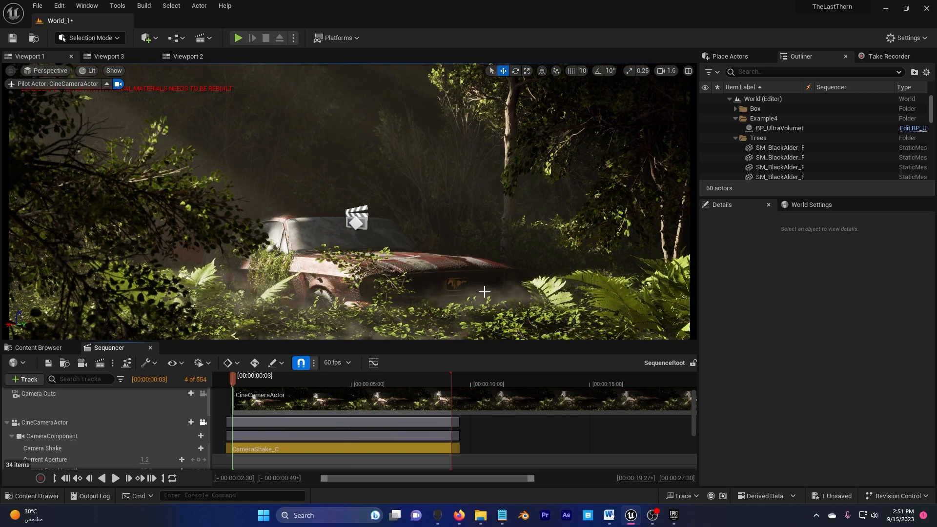
Select the BP_UltraVolumetrics12 fog actor to show its Ultra quality dry-ice settings.
click(778, 127)
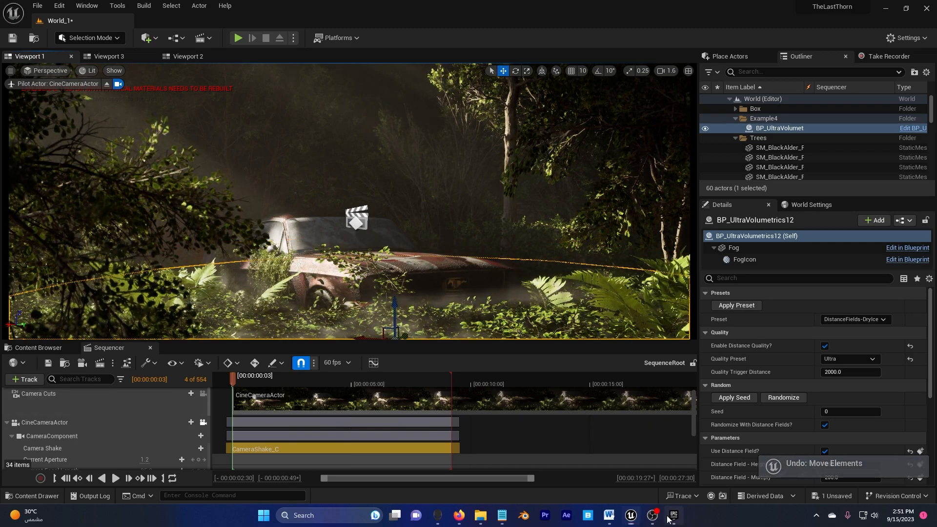
Review the Ultra Volumetrics Marketplace page and its fog preview gallery.
click(672, 514)
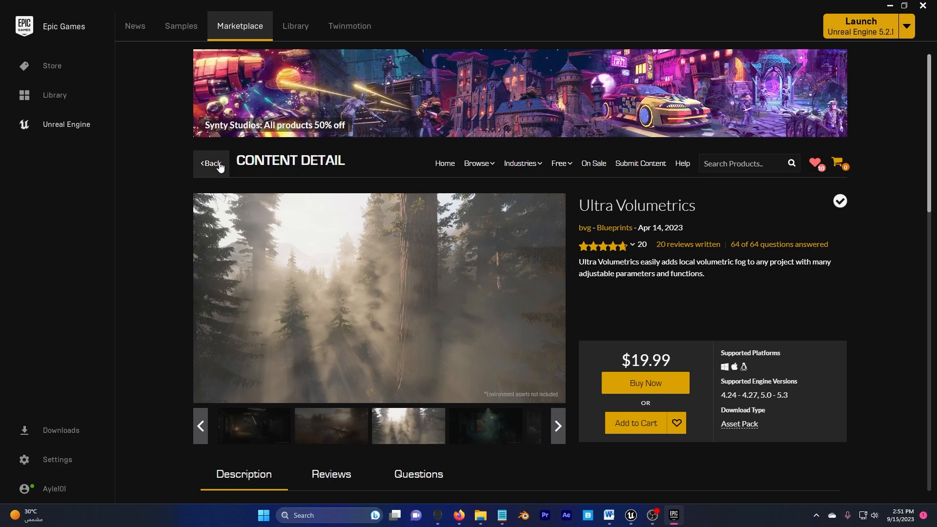
click(210, 163)
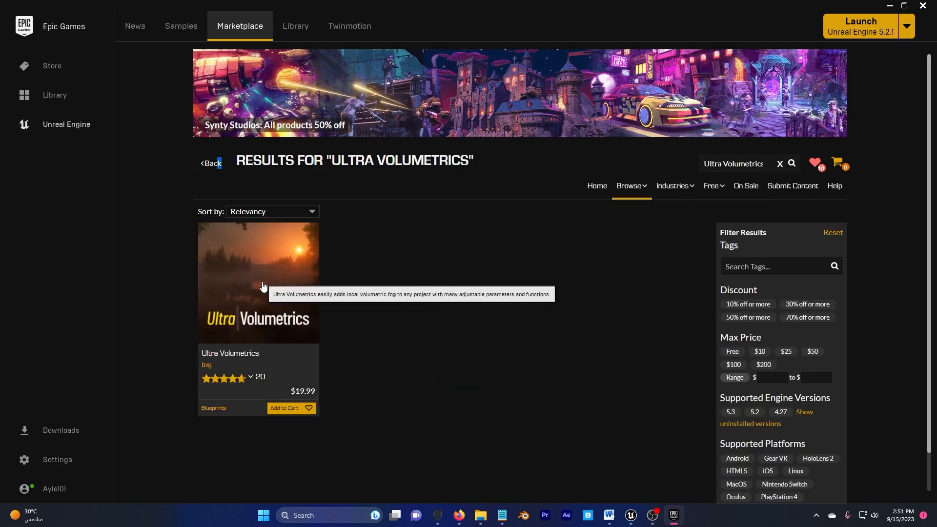
mouse_move(350, 322)
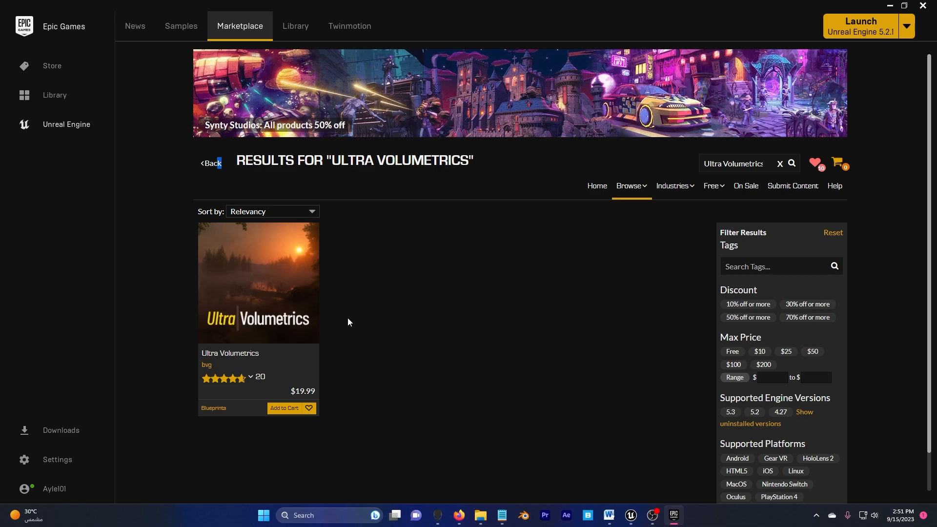
click(258, 283)
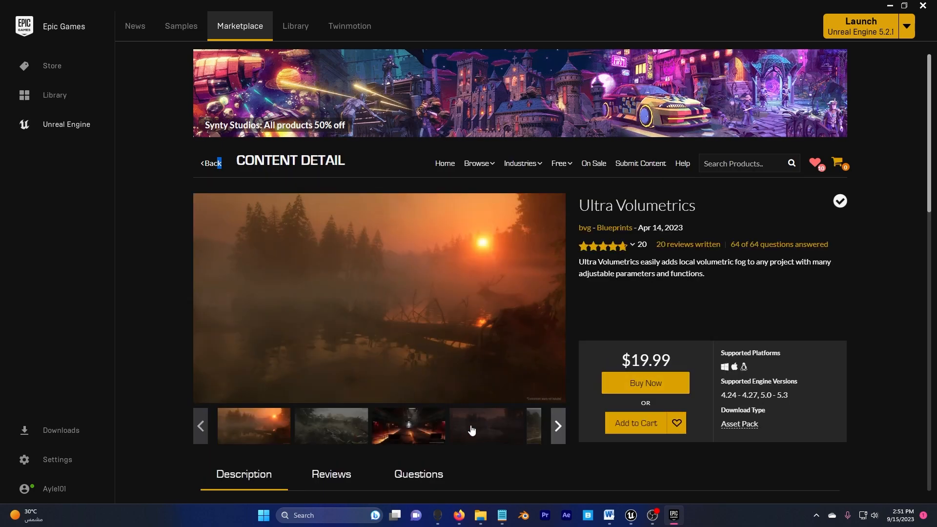
click(556, 425)
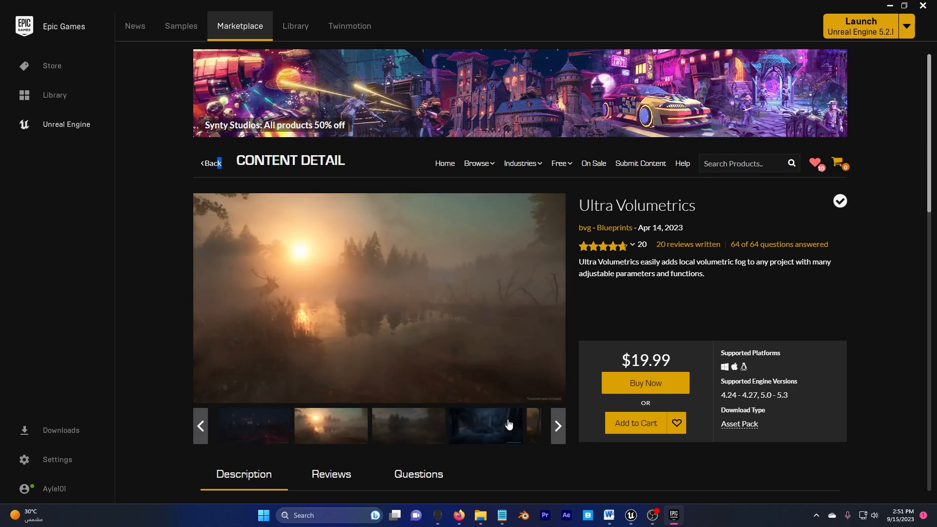
click(329, 425)
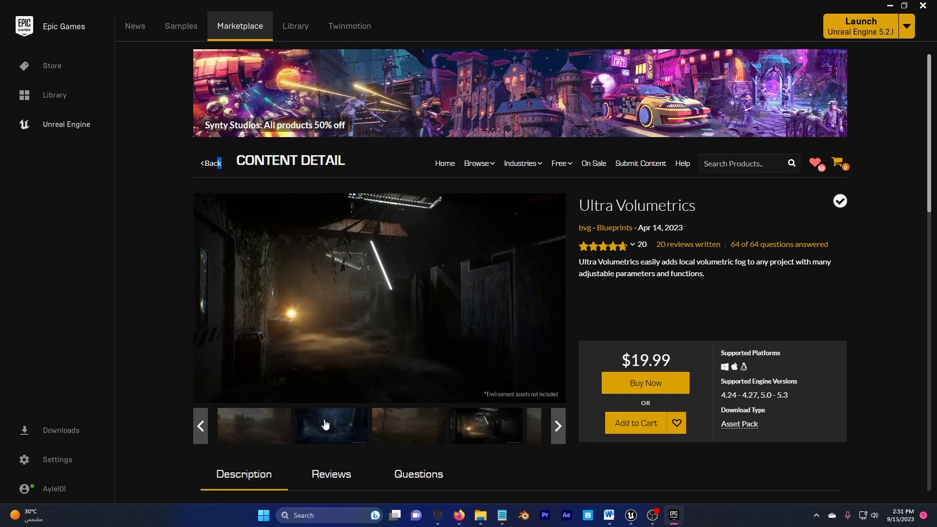
click(555, 425)
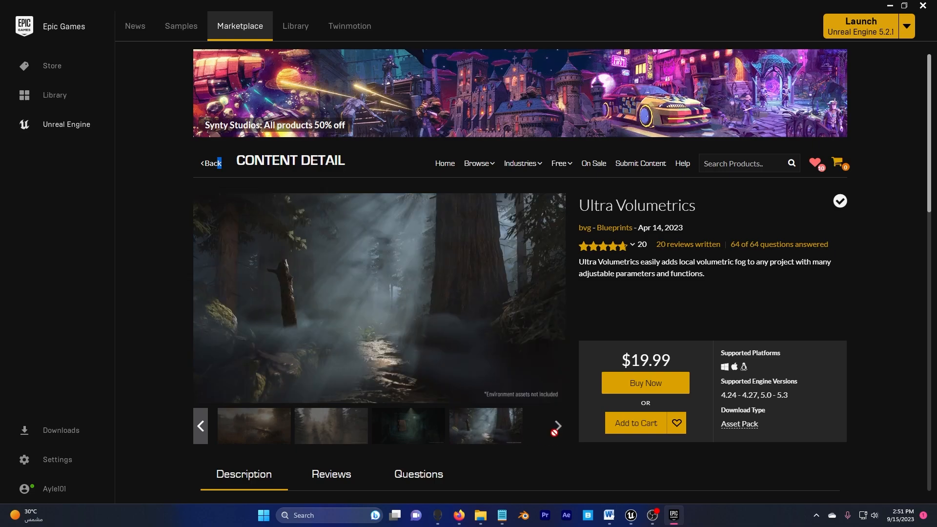
click(379, 299)
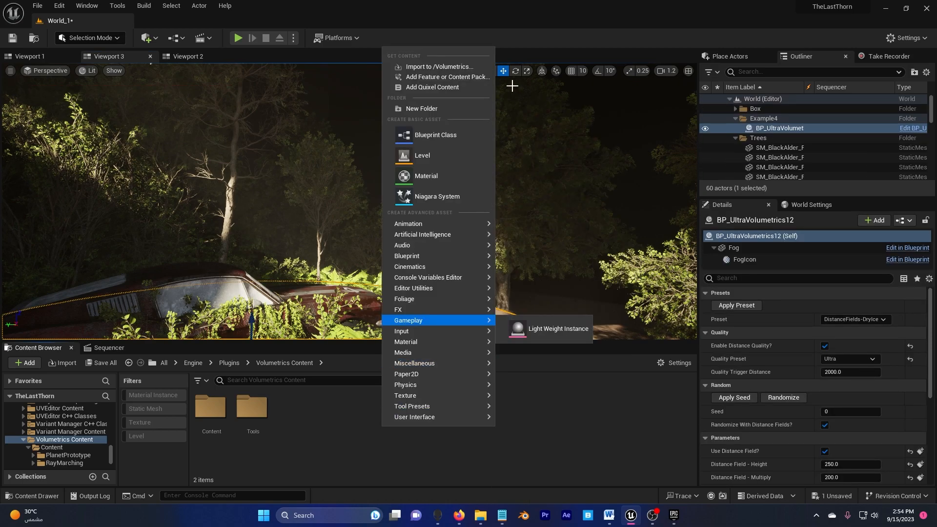
Review the Megascans European Black Alder trees Marketplace page and previews.
click(315, 181)
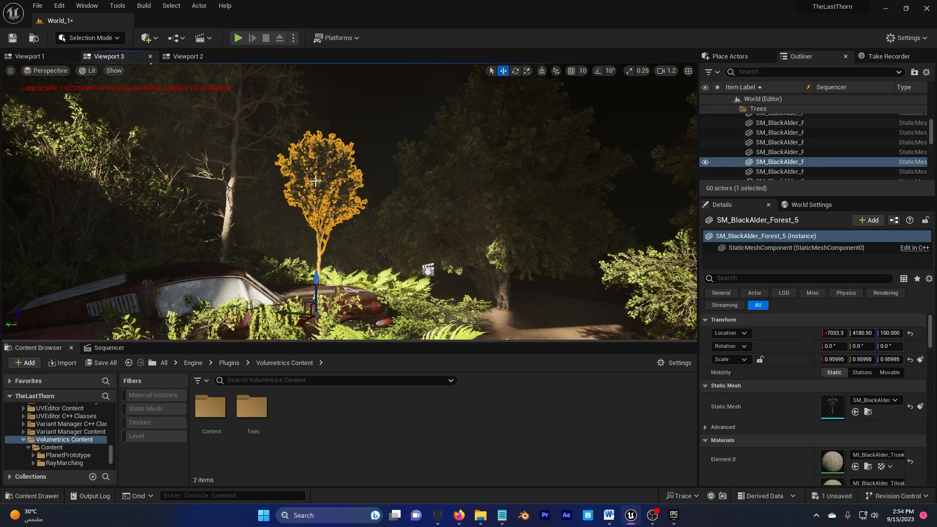
click(672, 515)
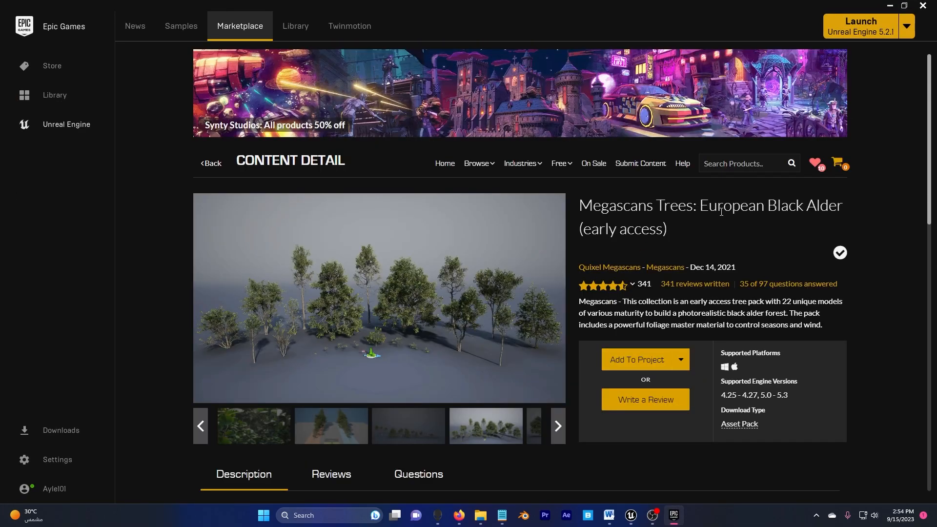
click(329, 425)
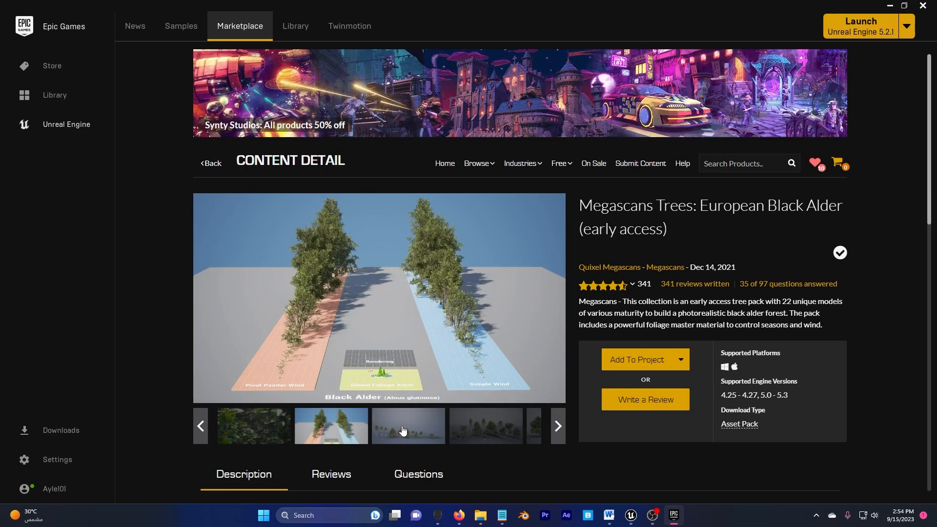
click(484, 425)
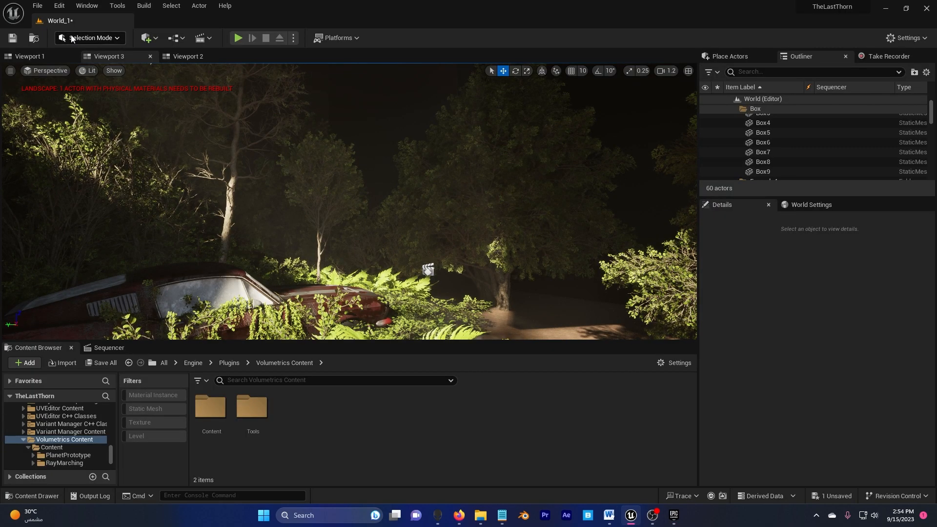
Enter Foliage Mode and inspect the black alder sapling and lady fern foliage types.
click(90, 38)
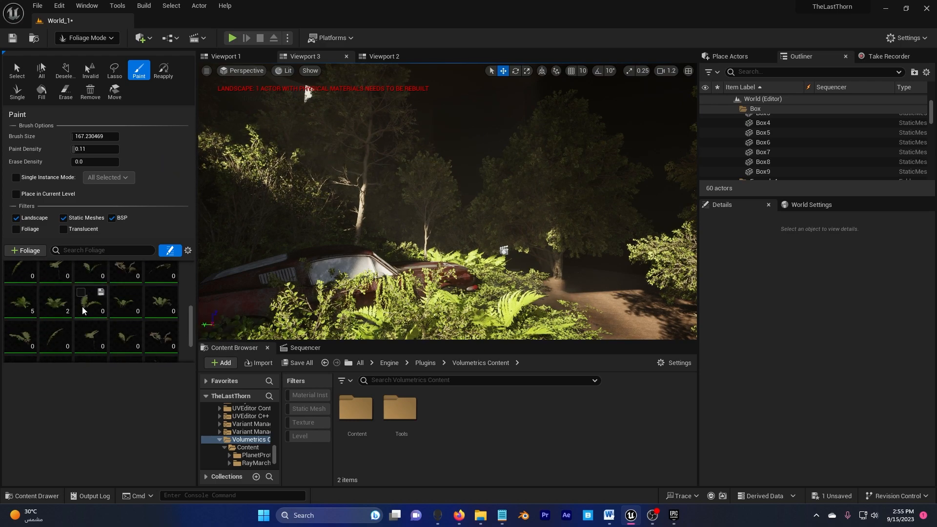
scroll(down, 3)
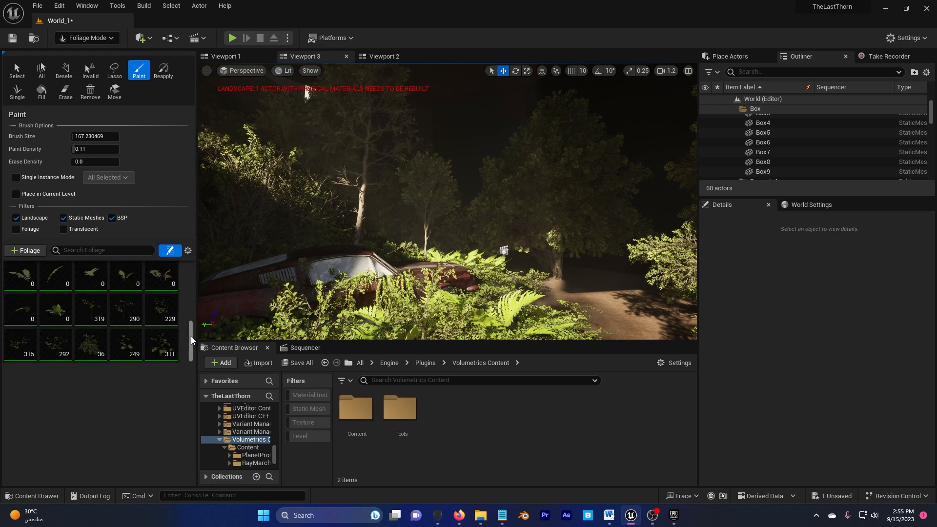
click(19, 344)
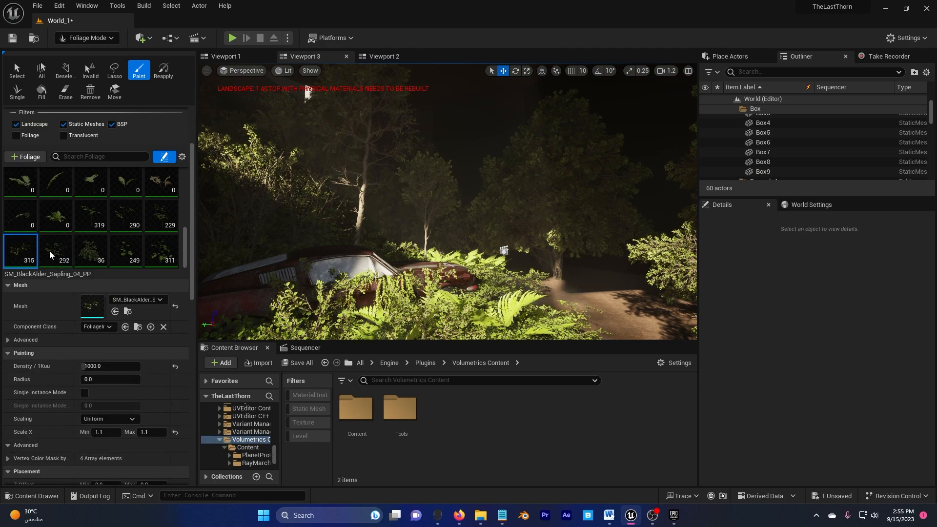
click(56, 215)
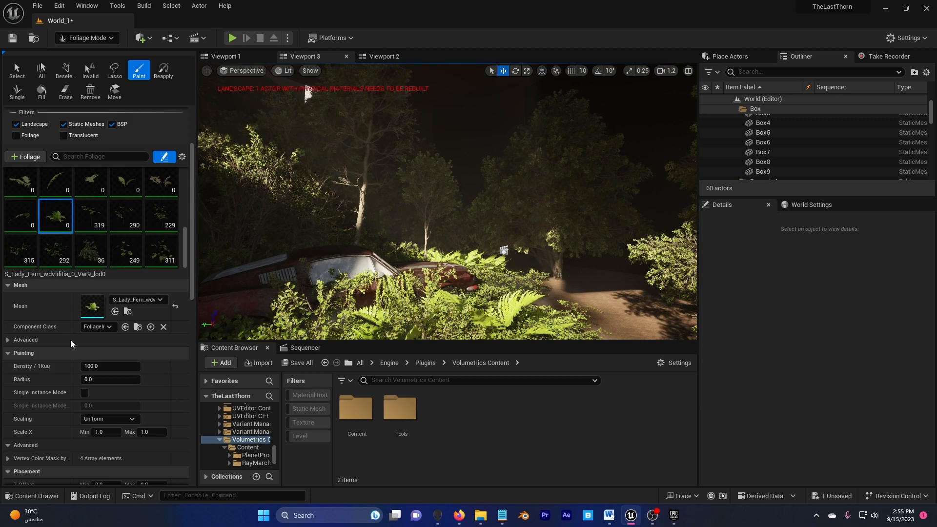
mouse_move(91, 251)
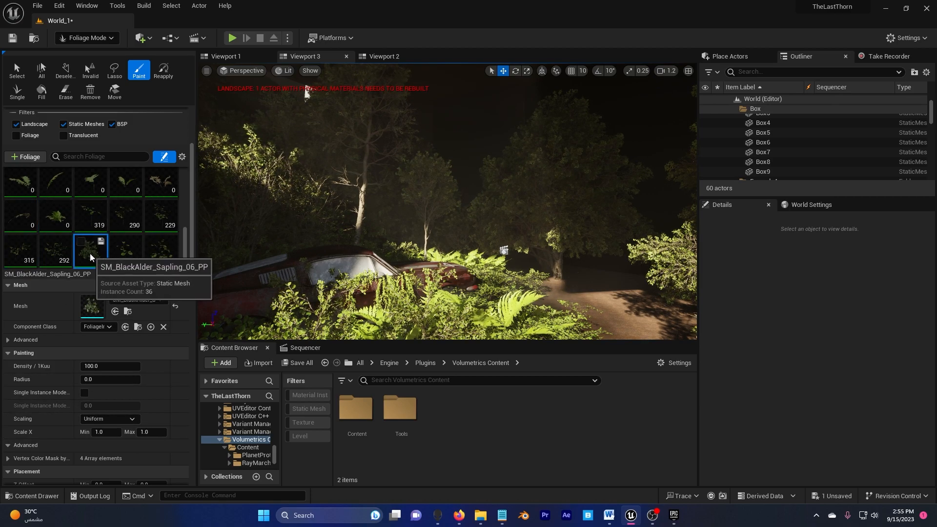
click(56, 236)
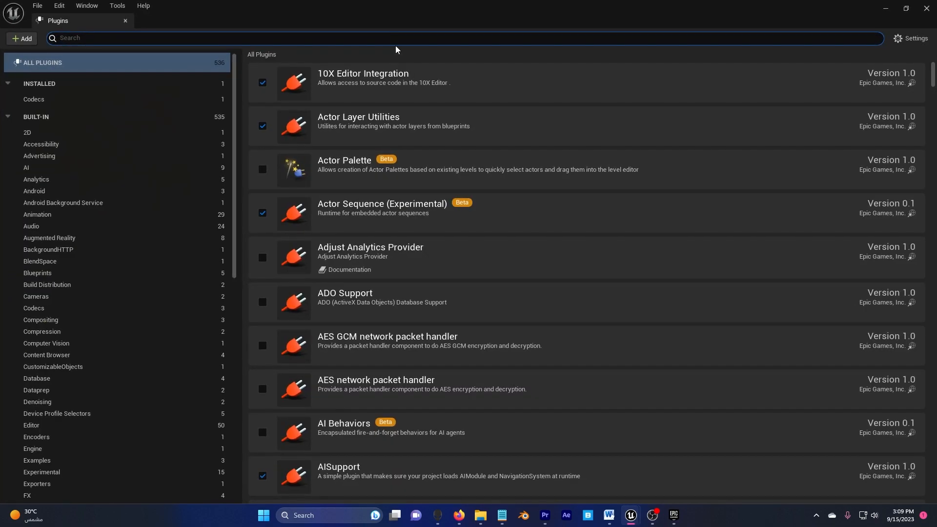
Search 'movie re' in Plugins, verify Movie Render Queue plugins are enabled, and close the list.
text(movie)
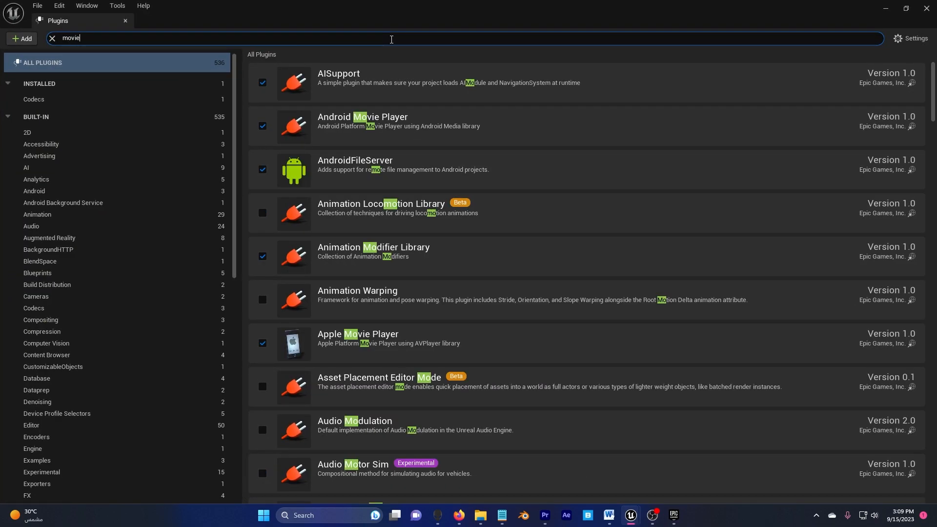
text(re)
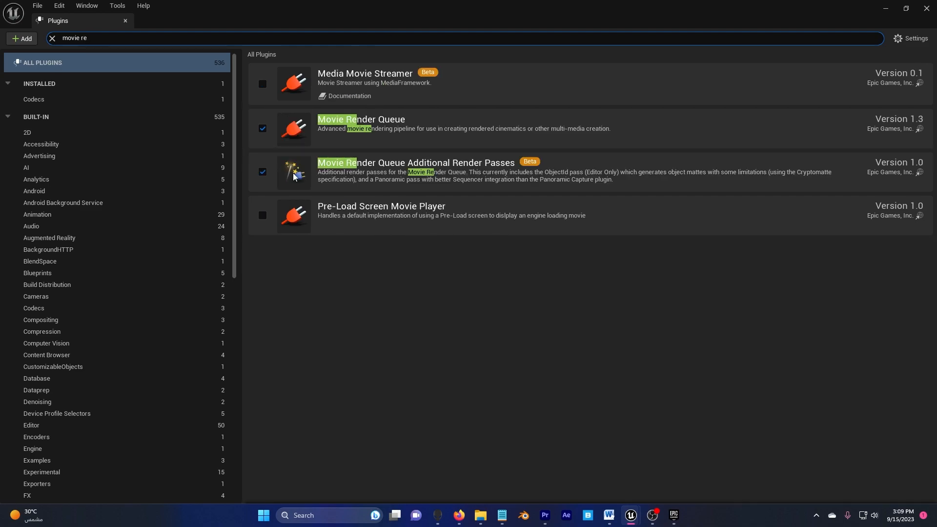
mouse_move(101, 20)
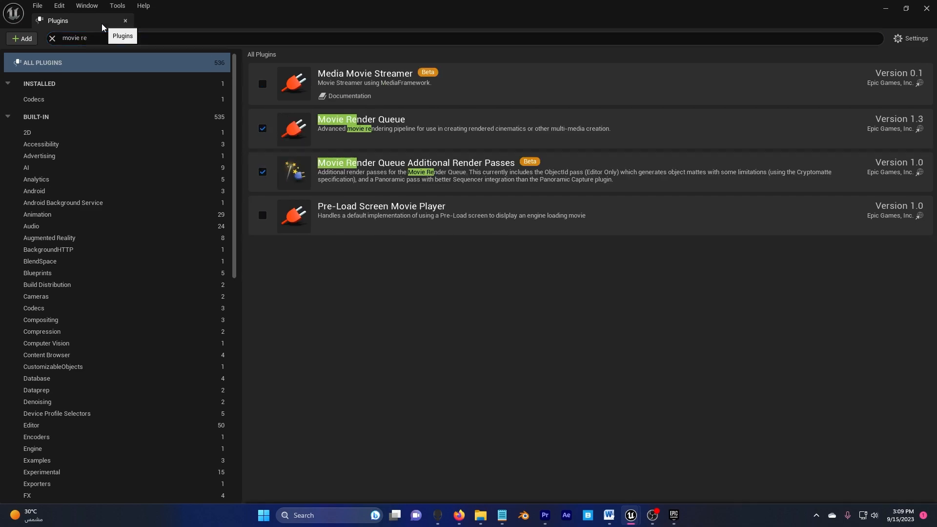
click(125, 21)
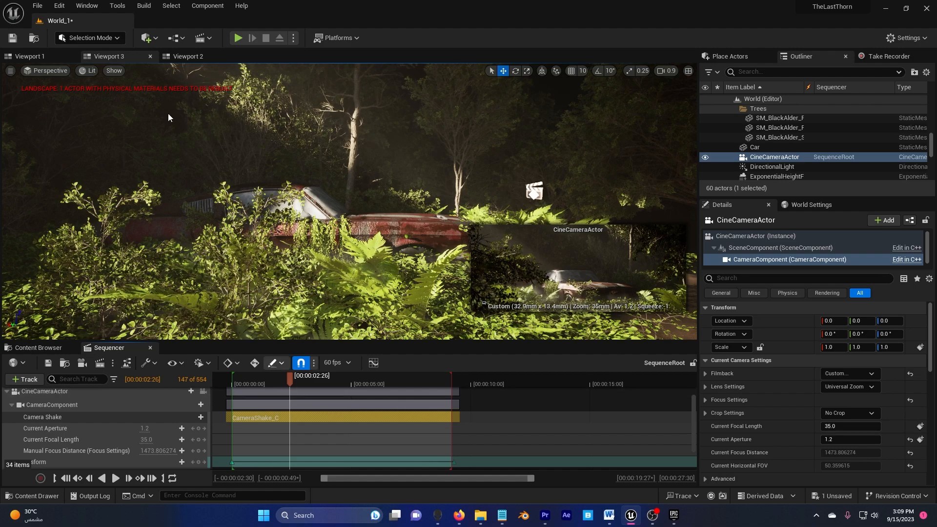
mouse_move(86, 6)
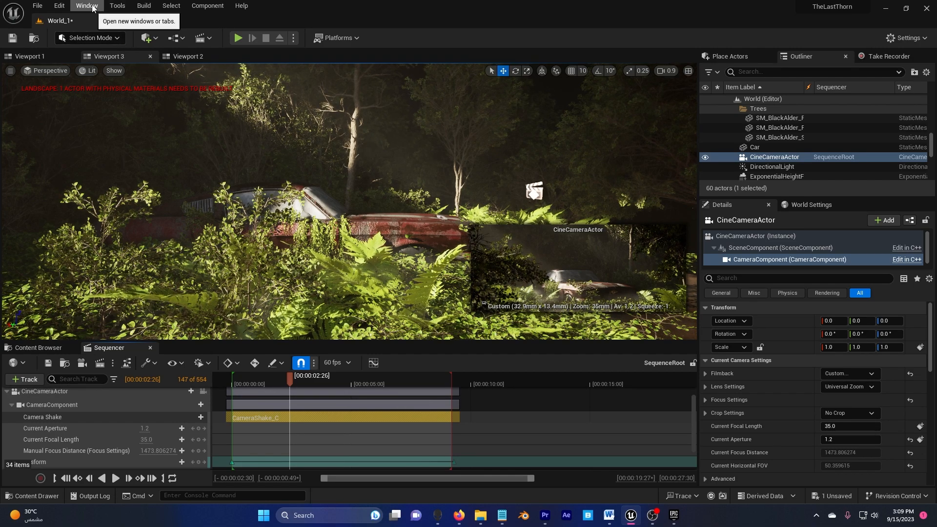
Bring up Movie Render Queue and enter the SequenceRoot job's Unsaved Config settings.
click(86, 6)
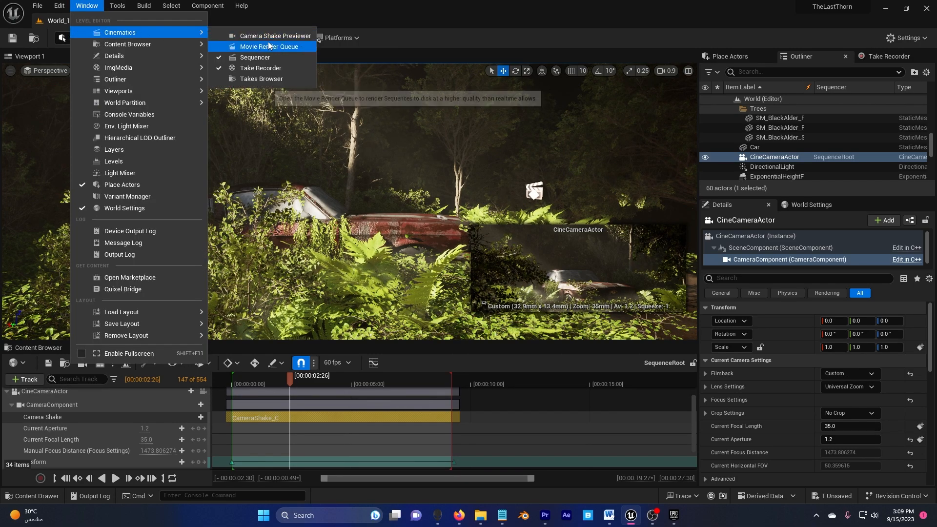
click(269, 47)
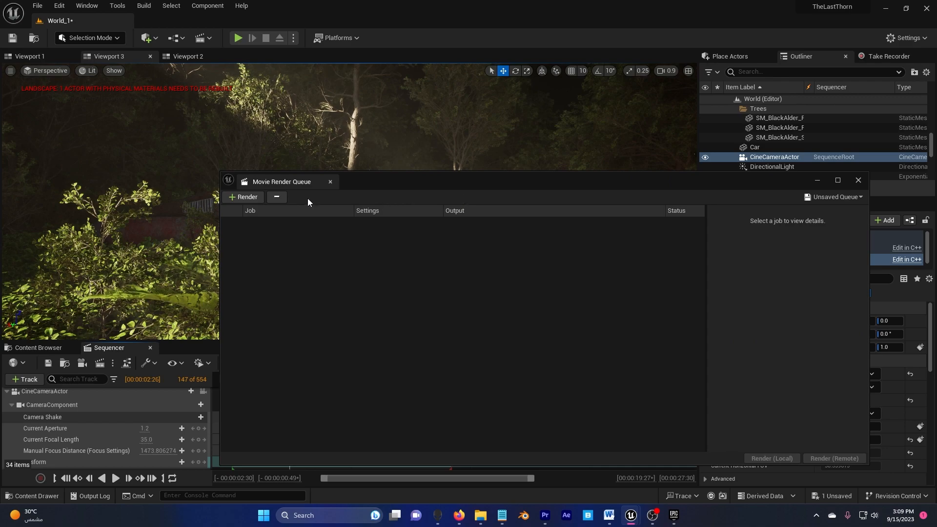
click(243, 197)
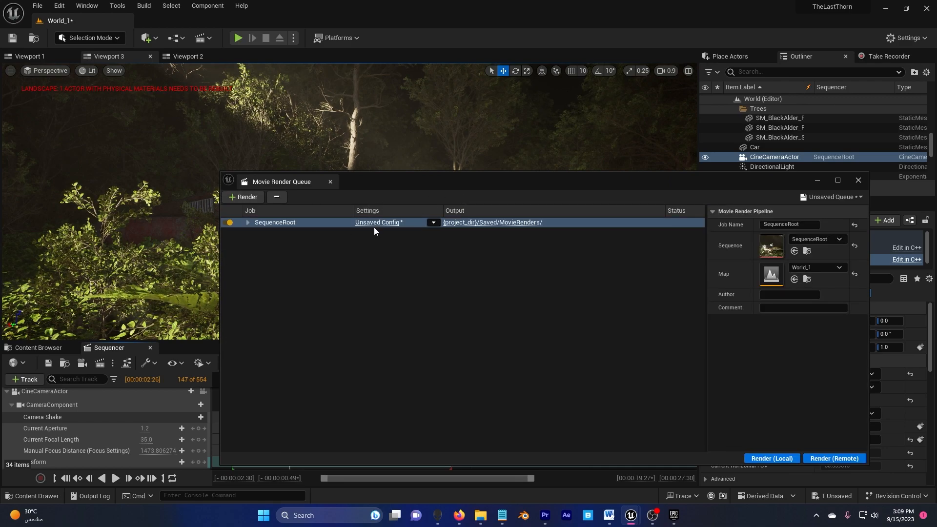
click(378, 222)
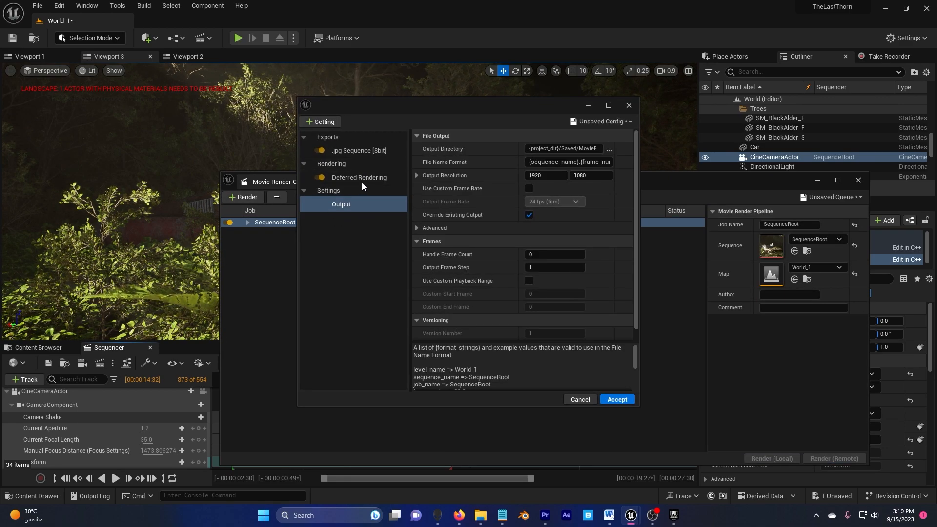
Replace the .jpg Sequence export with a .png Sequence alongside deferred rendering.
click(360, 151)
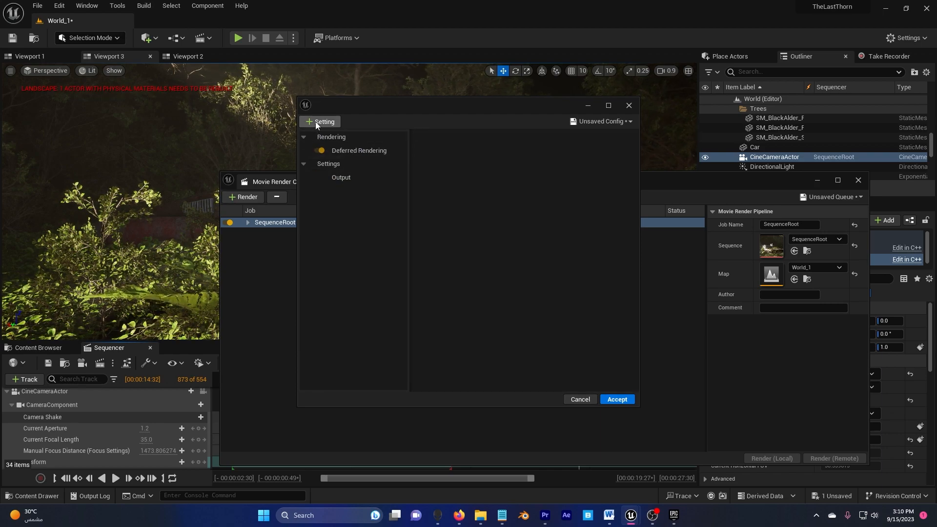
click(321, 122)
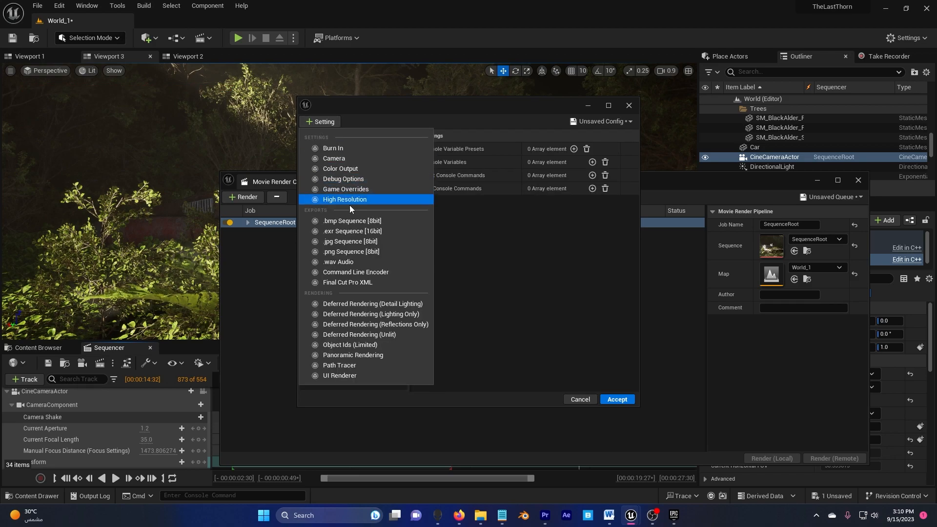
click(350, 251)
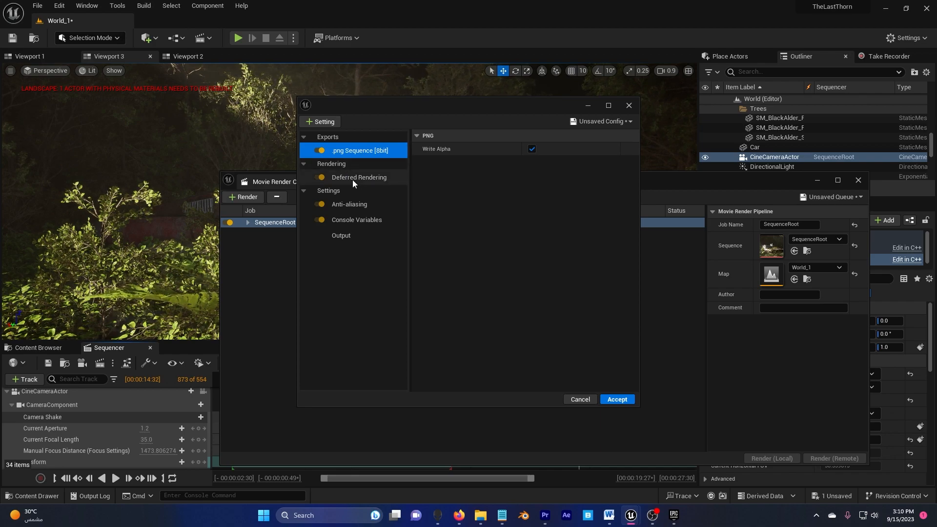
click(358, 177)
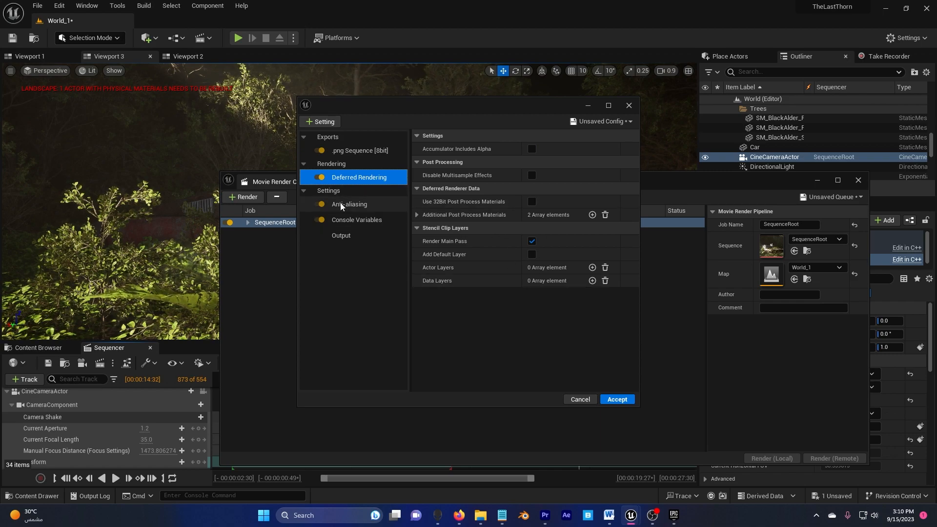
Add Anti-aliasing with Temporal Sample Count 64 and Override Anti Aliasing ticked.
click(349, 204)
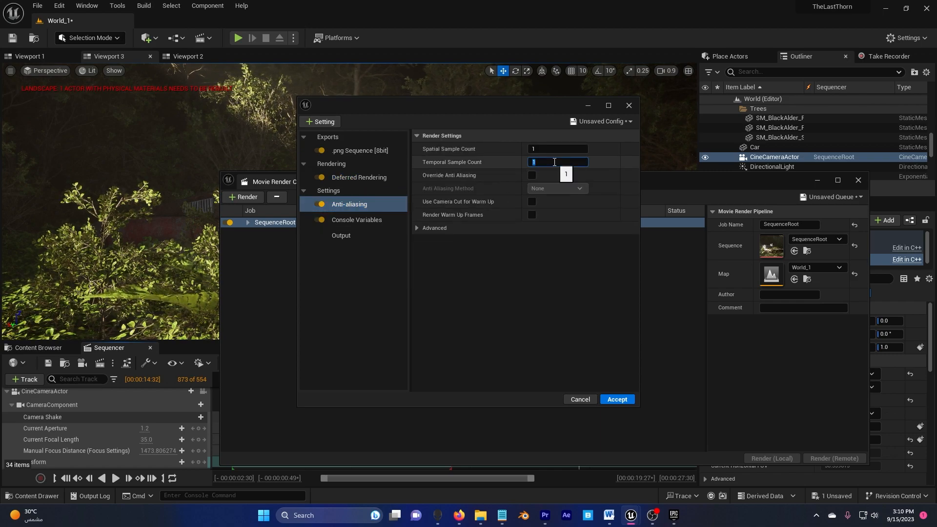
text(64)
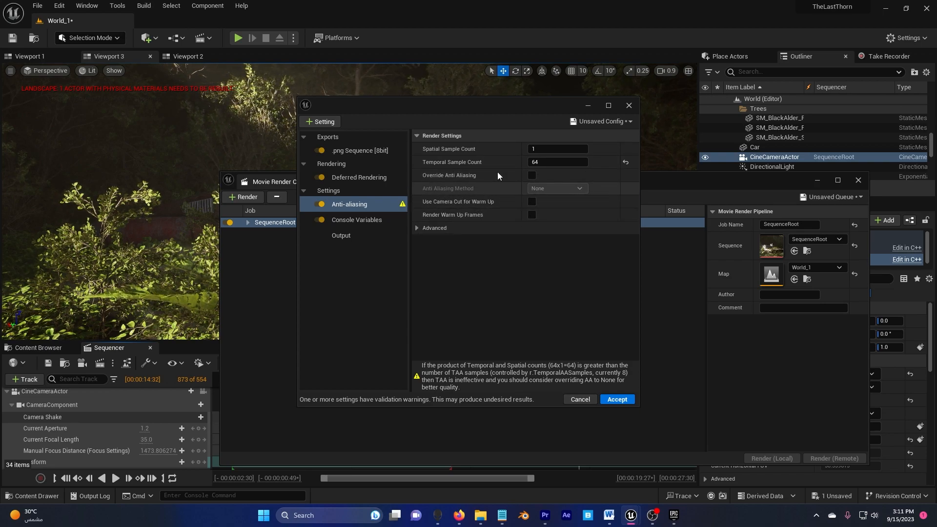
click(531, 174)
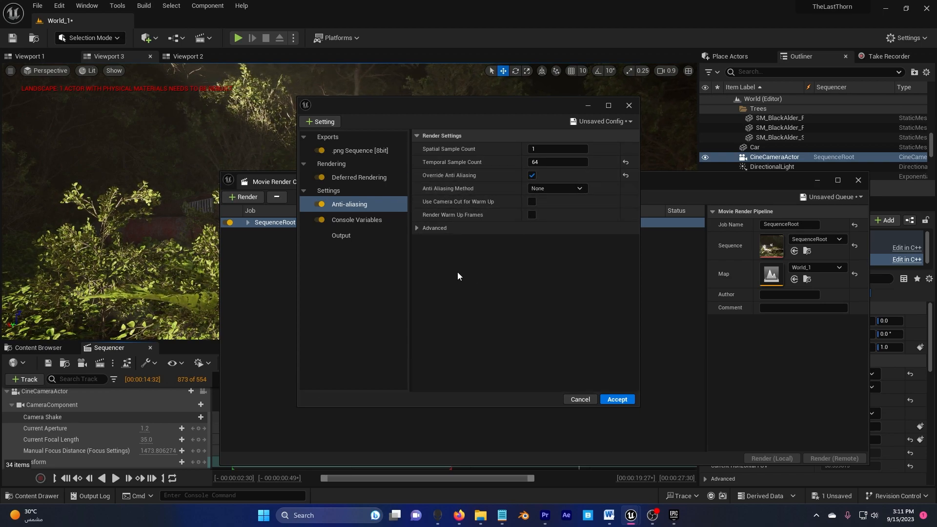
mouse_move(372, 228)
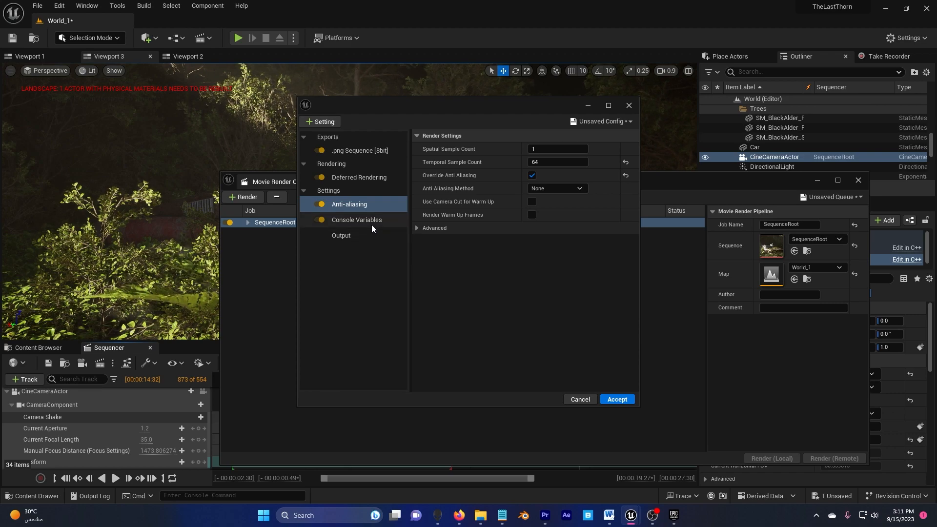
click(357, 220)
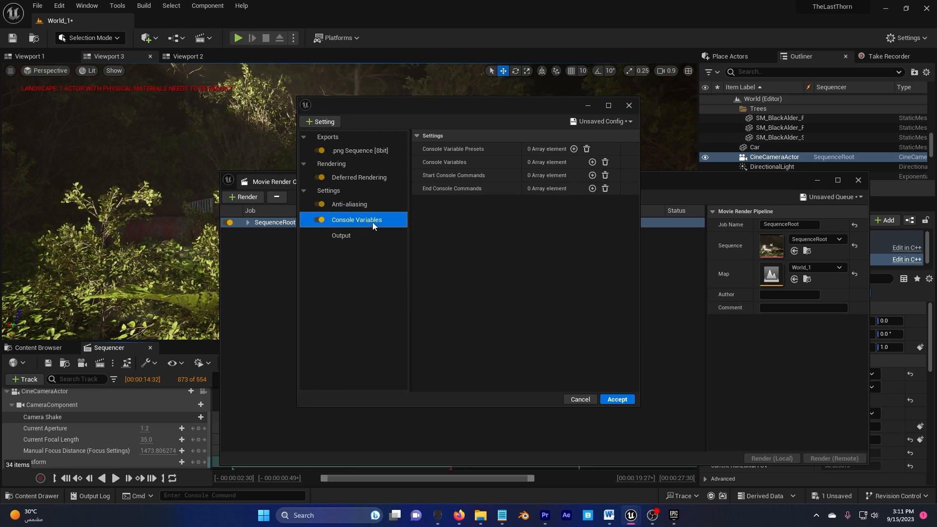
Add console variable r.AmbientOcclusion.Denoiser.TemporalAccumulation, copied from the Render notes file.
click(608, 105)
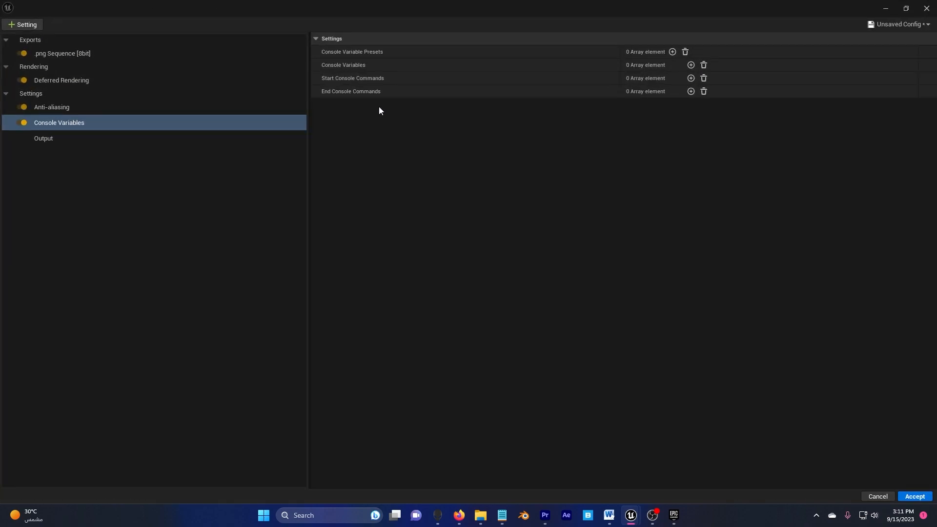
click(690, 65)
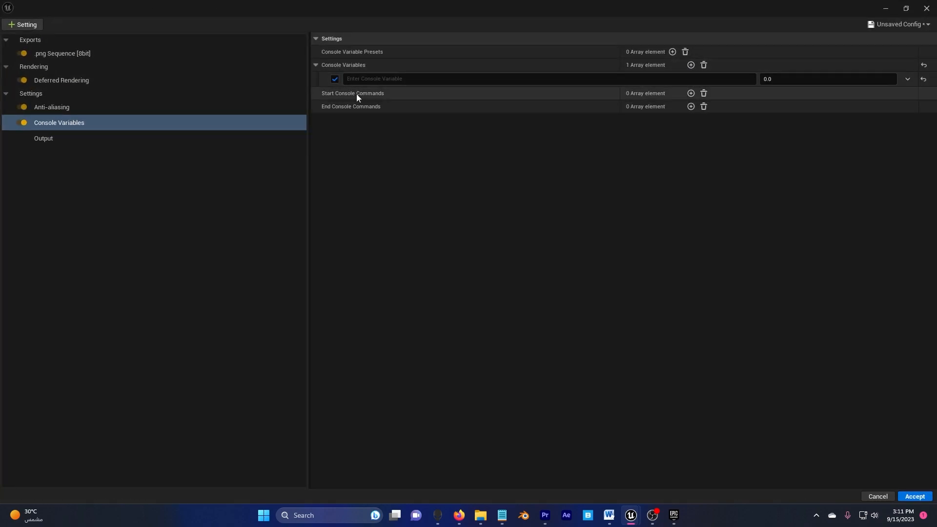
right_click(501, 515)
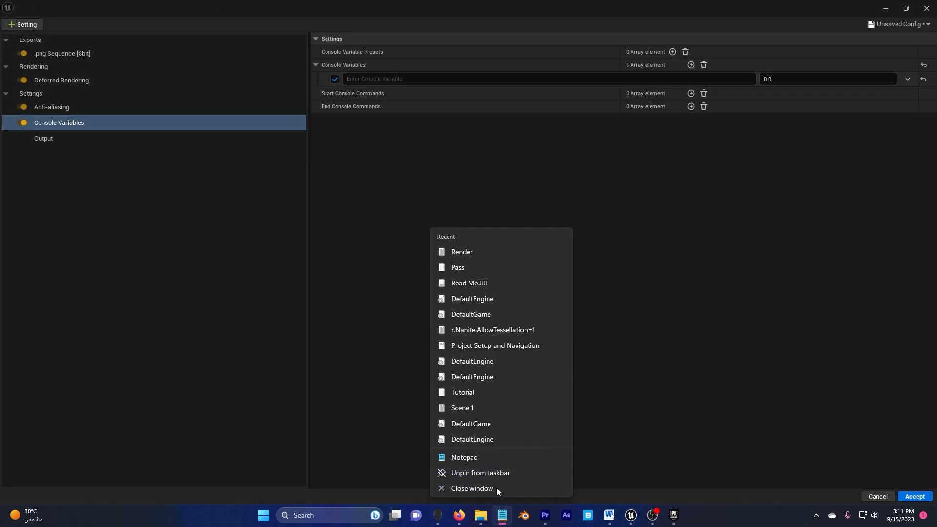
click(461, 251)
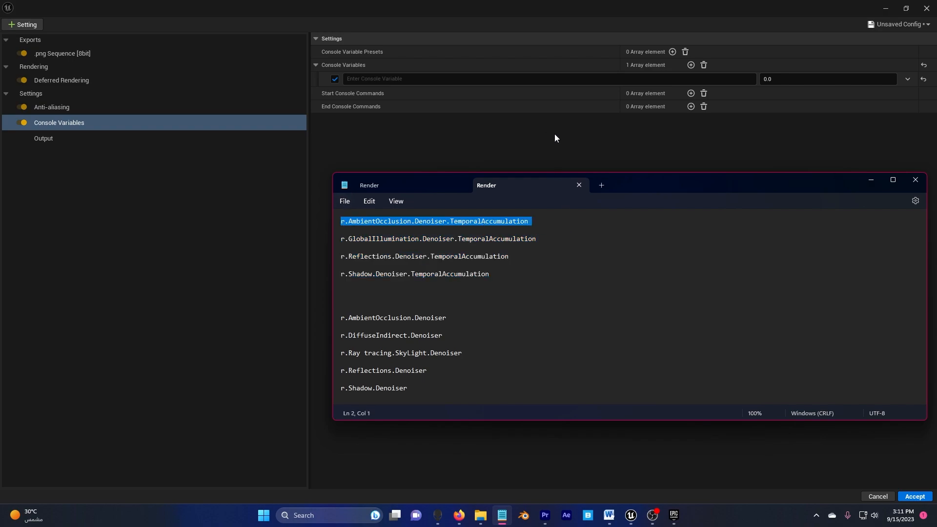
text(r.AmbientOcclusion.Denoiser.TemporalAccumulation)
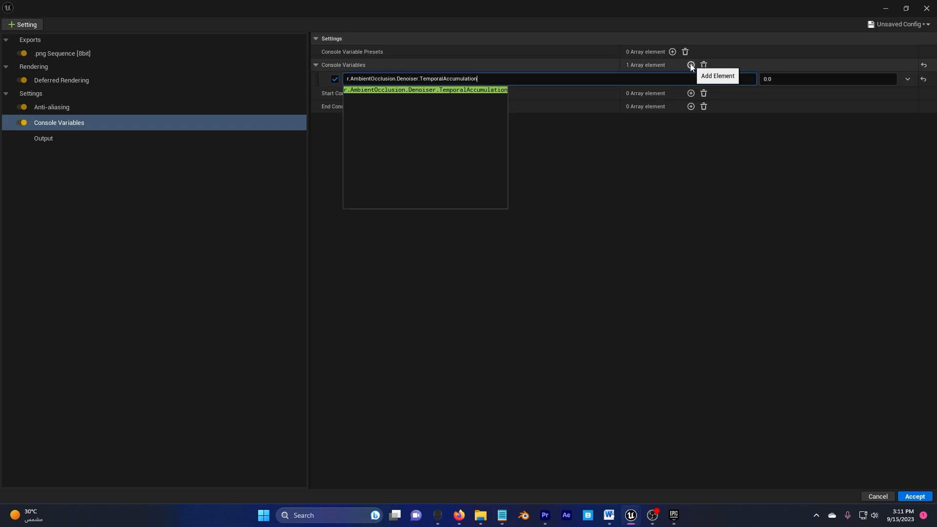
mouse_move(627, 79)
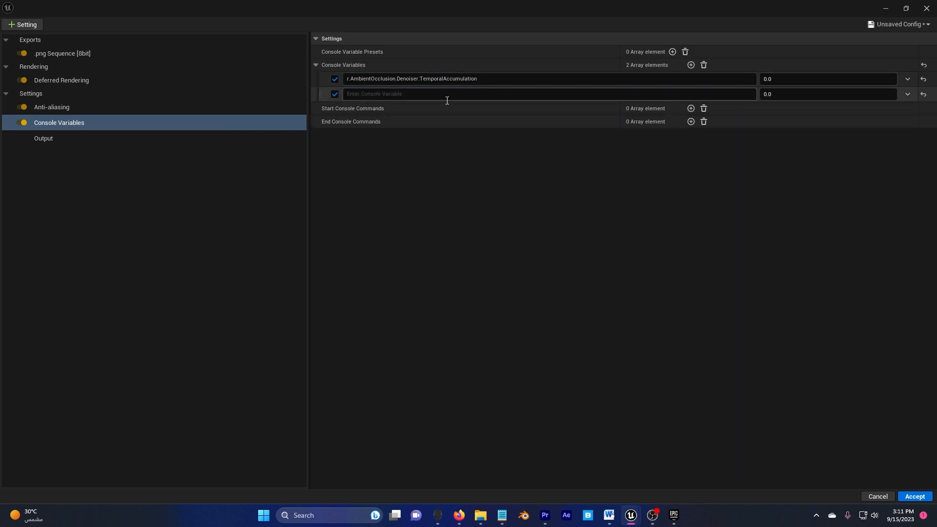
mouse_move(113, 143)
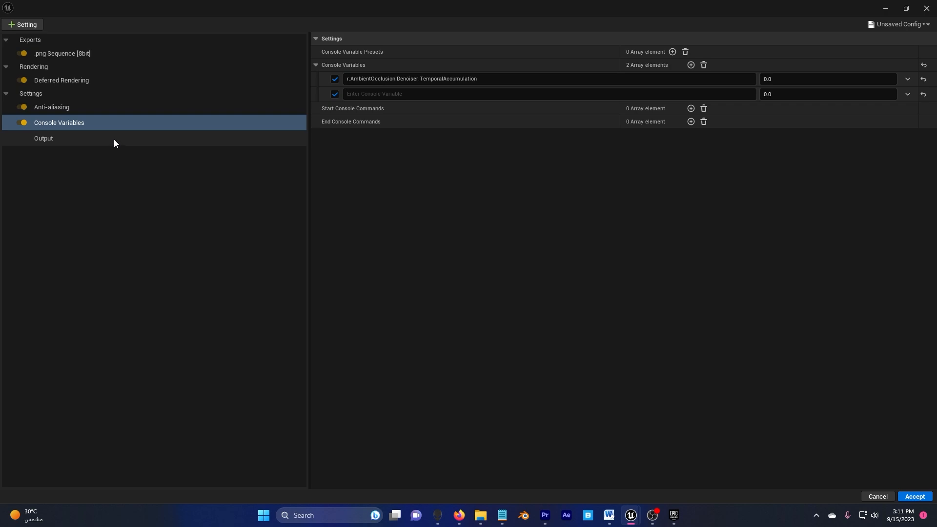
In Output, tick Use Custom Frame Rate and list the available output frame rates.
click(43, 138)
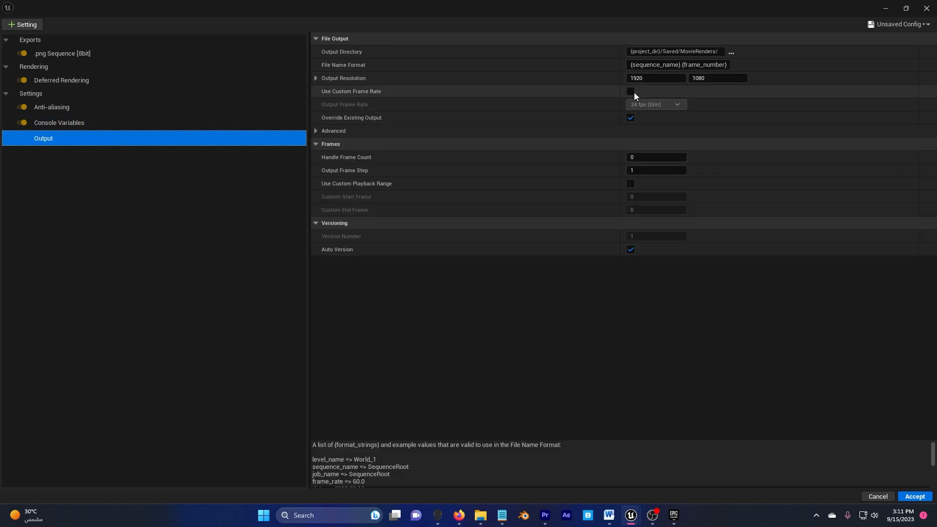
click(655, 104)
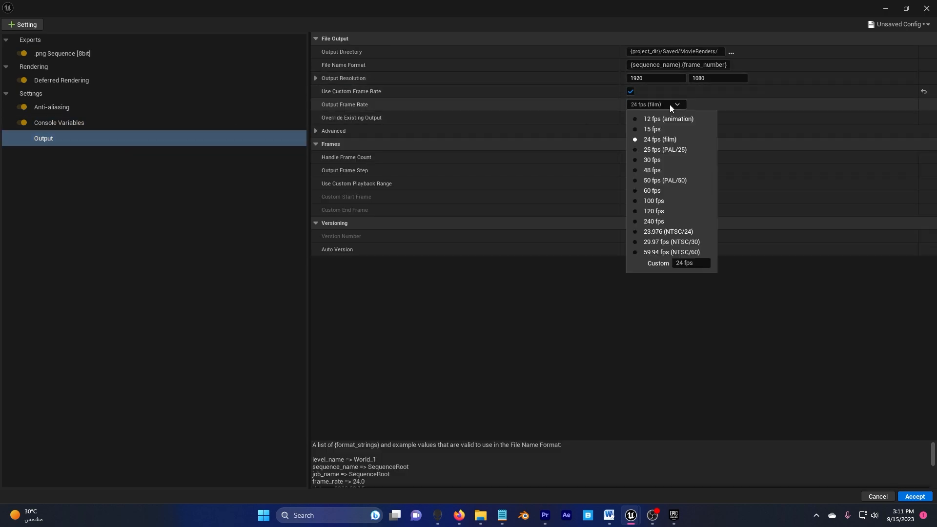
click(651, 159)
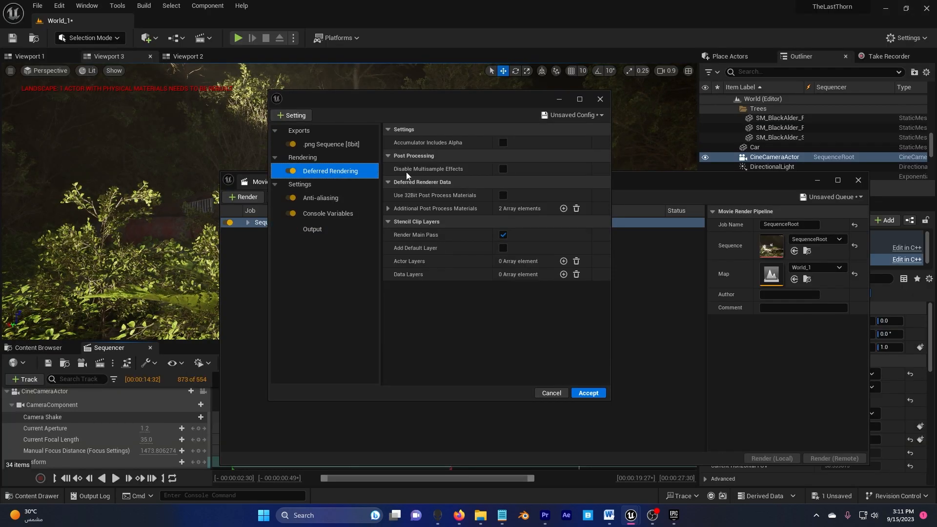
Show the Console Variables settings again to check the two entries.
click(328, 213)
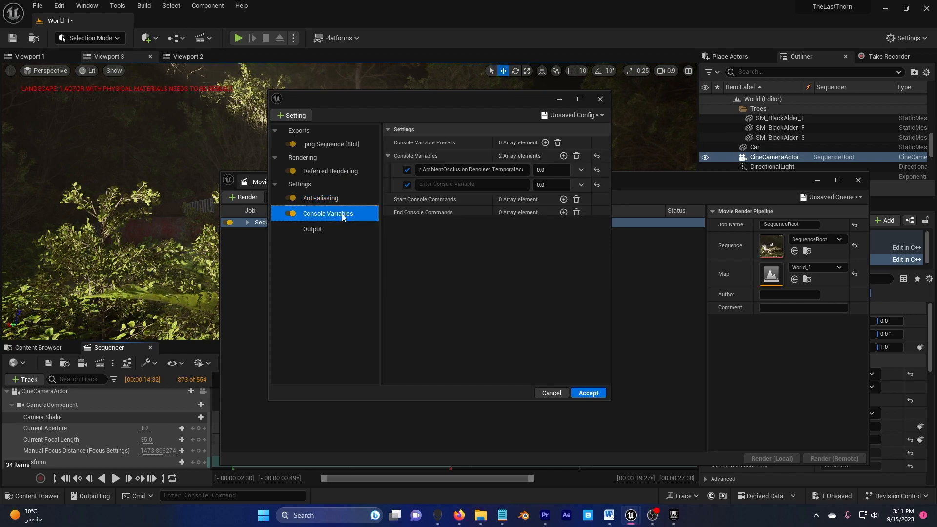
mouse_move(465, 218)
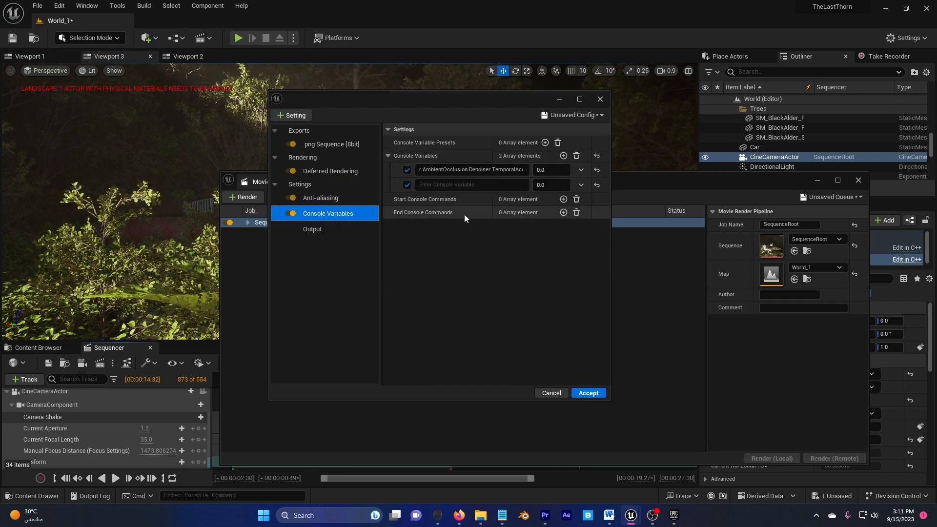
mouse_move(411, 232)
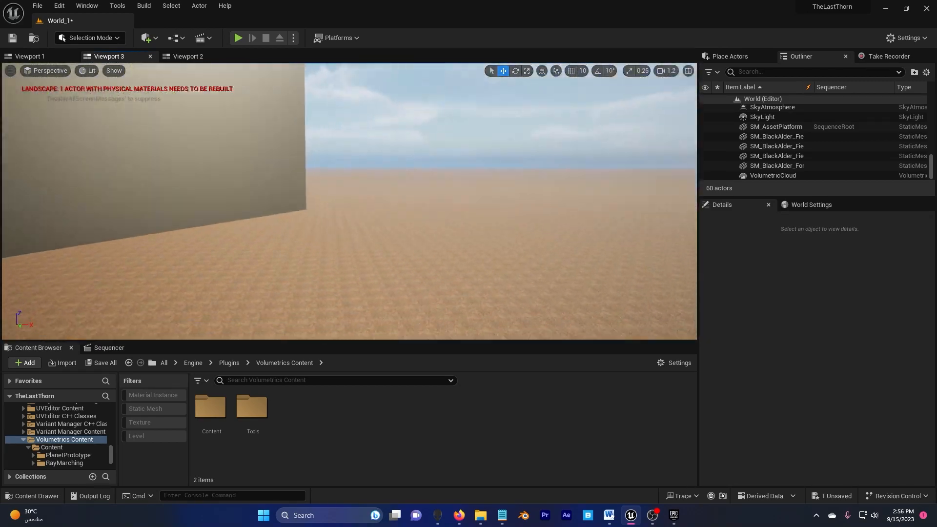
Bring up the Place Actors list to reach the Visual Effects actors.
click(145, 38)
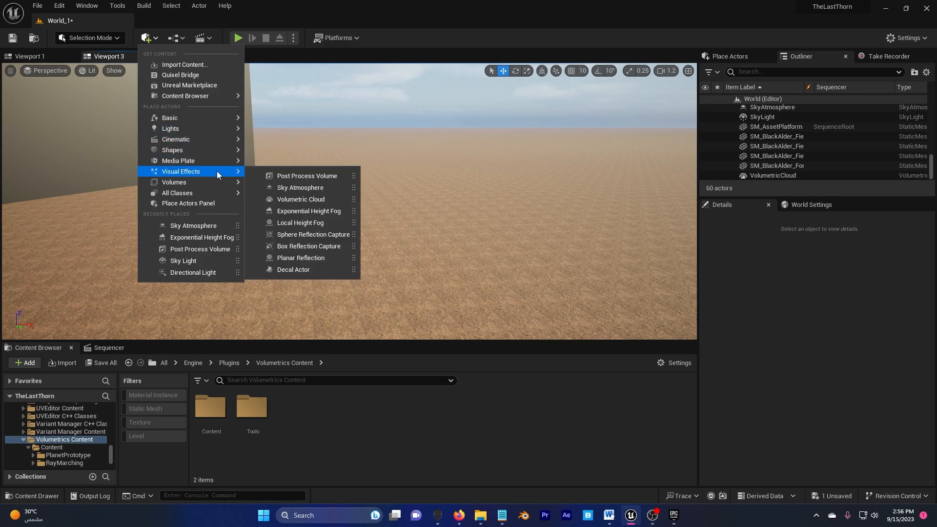
mouse_move(300, 223)
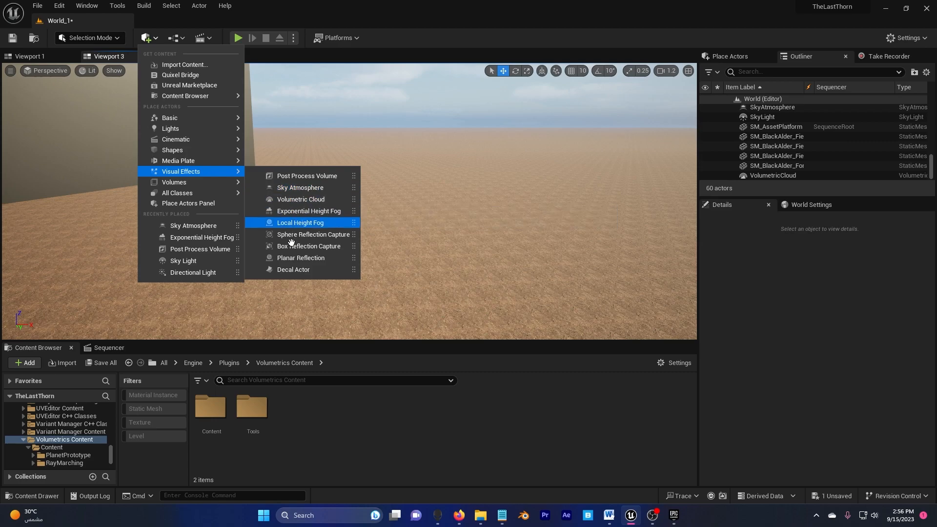